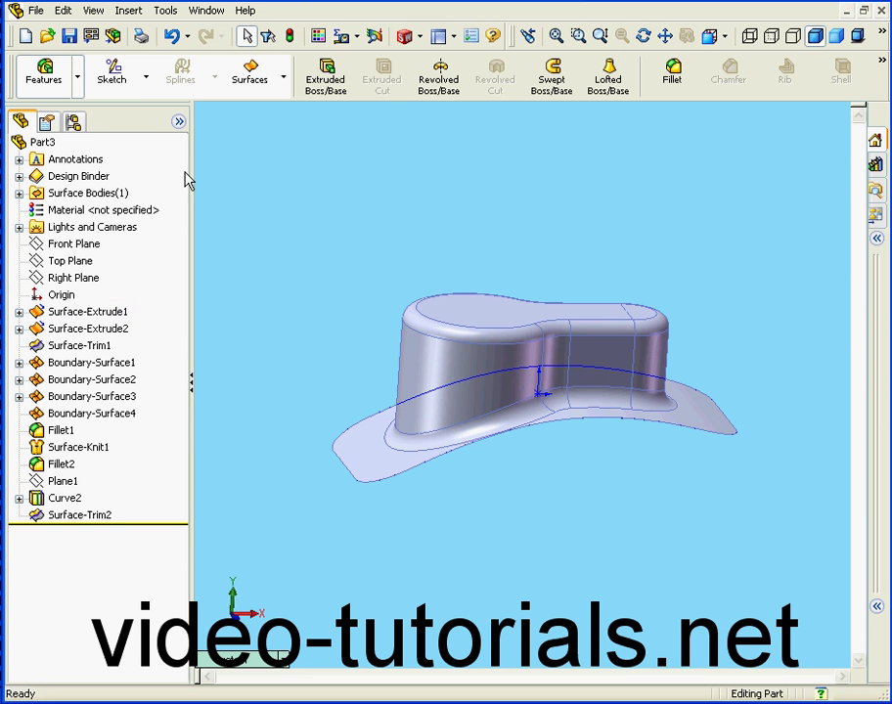
Thicken Surface-Trim2 by 1 mm after previewing both thickness sides, creating Thicken6.
left_click(128, 10)
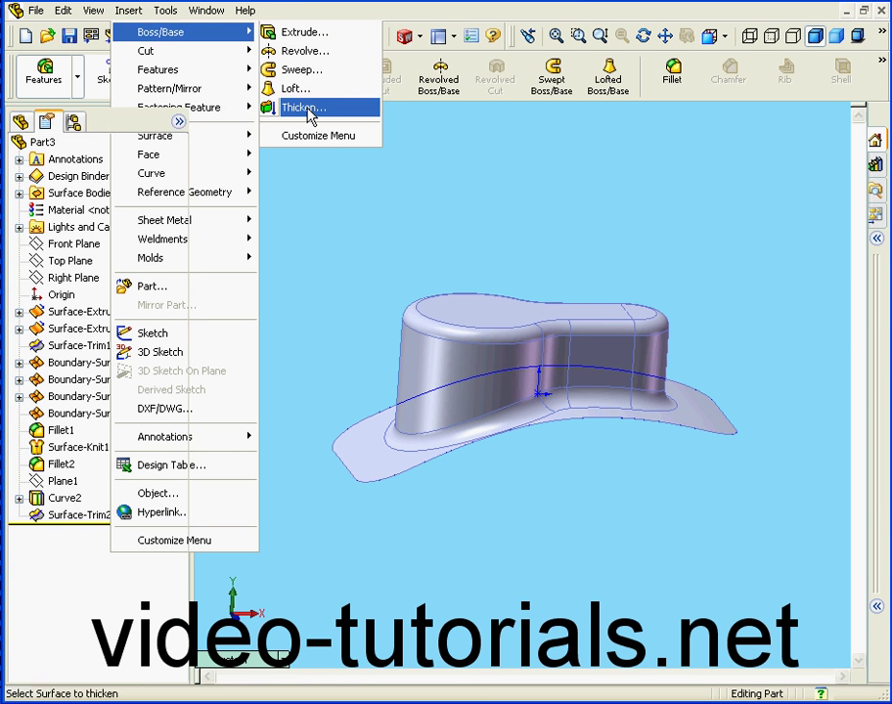
left_click(303, 107)
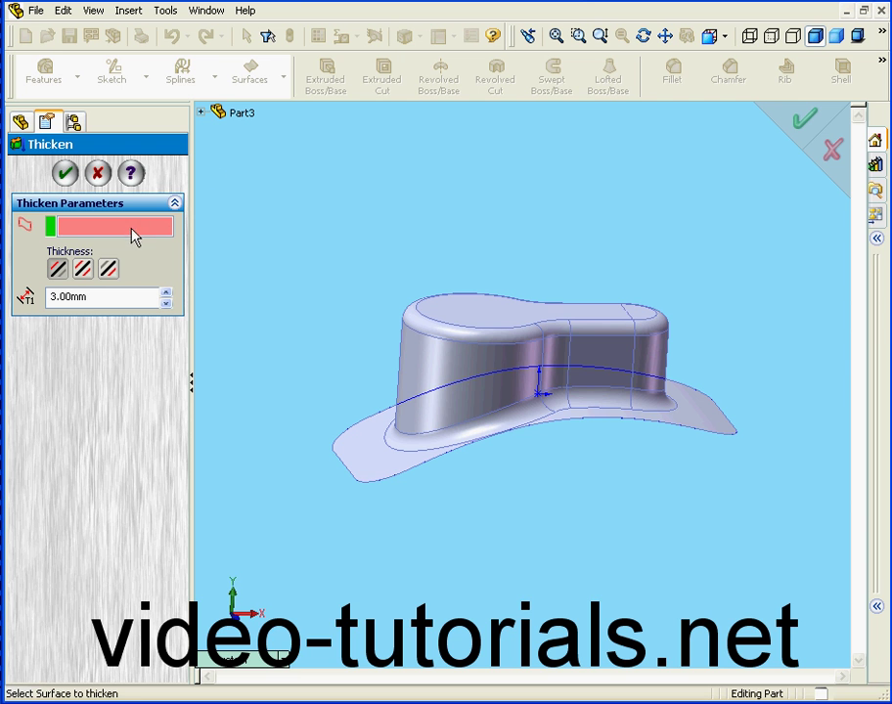
left_click(467, 370)
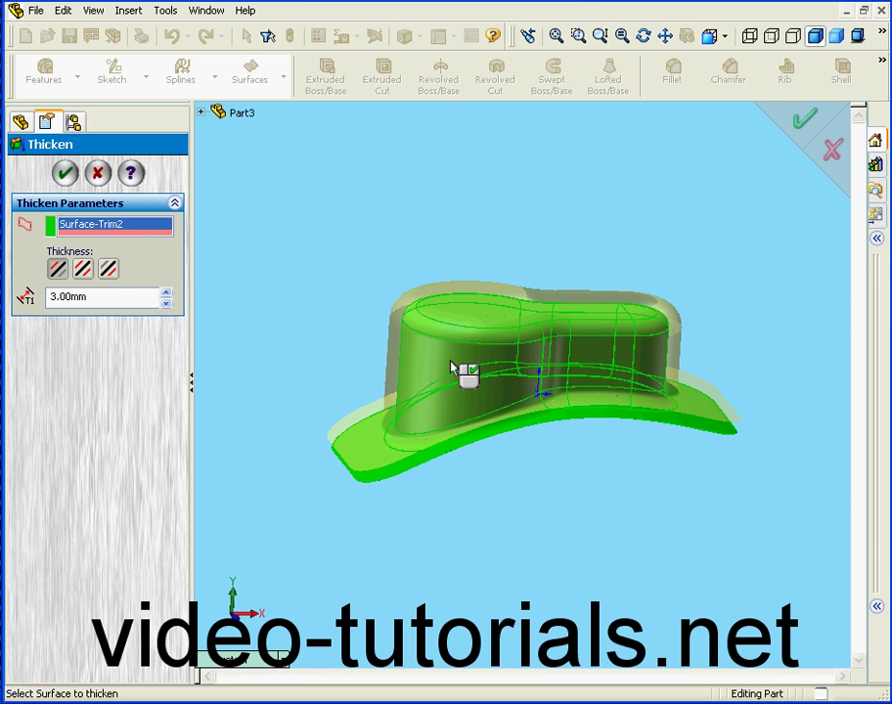
mouse_move(509, 308)
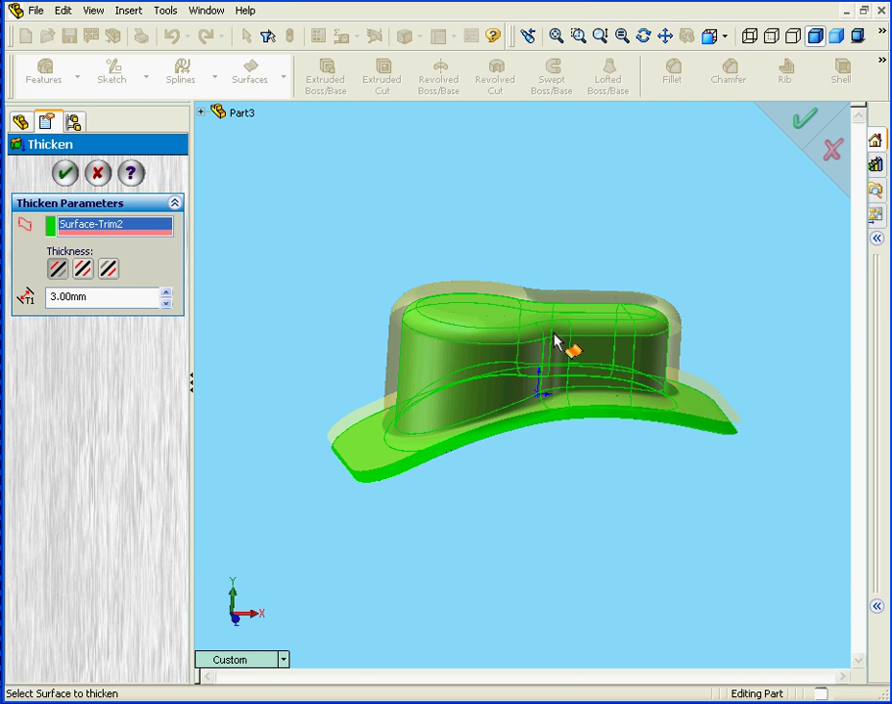
mouse_move(142, 290)
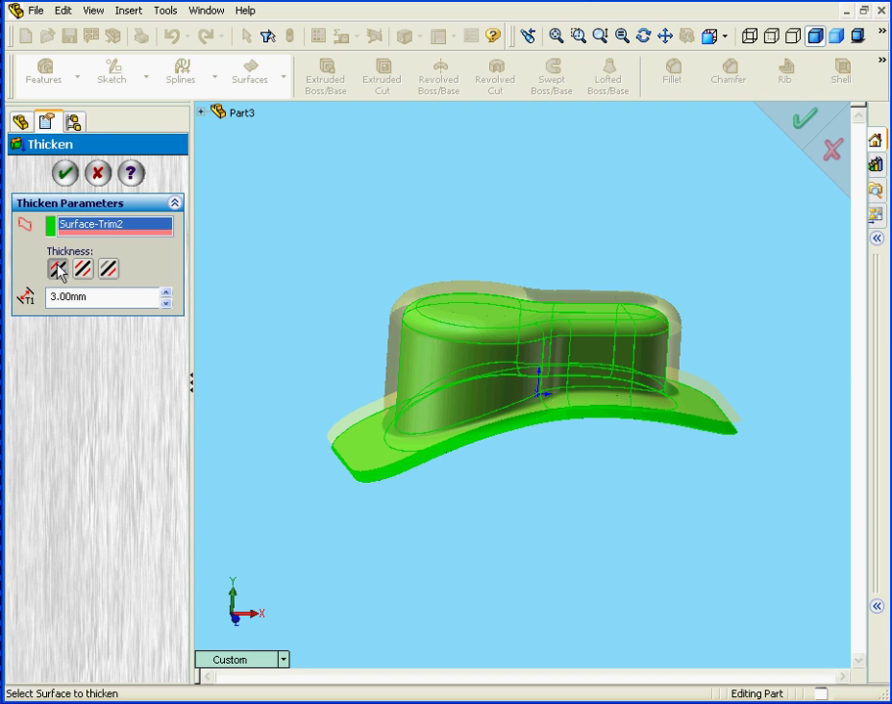
left_click(82, 269)
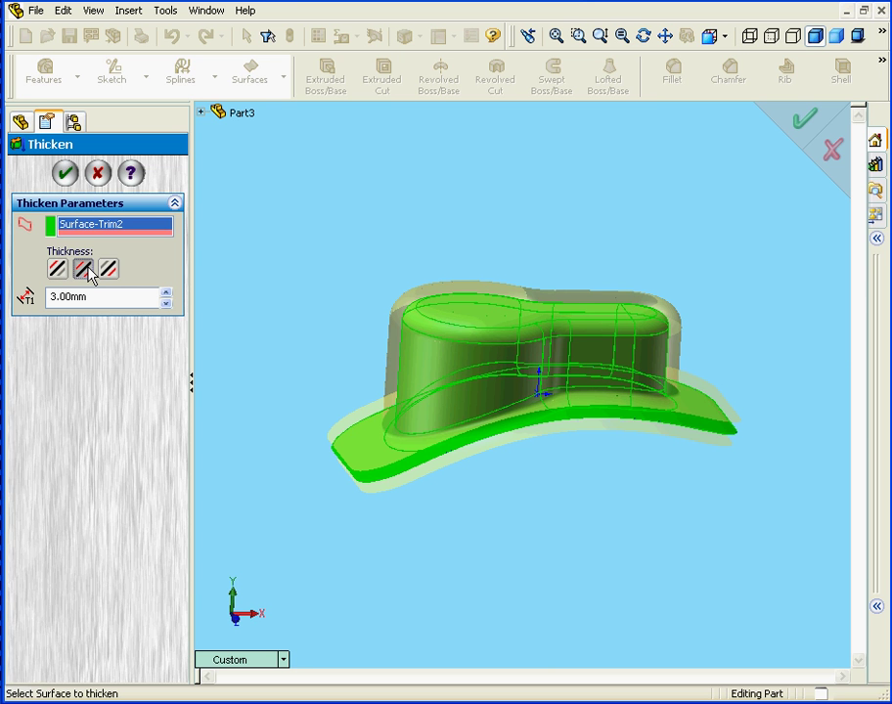
left_click(108, 269)
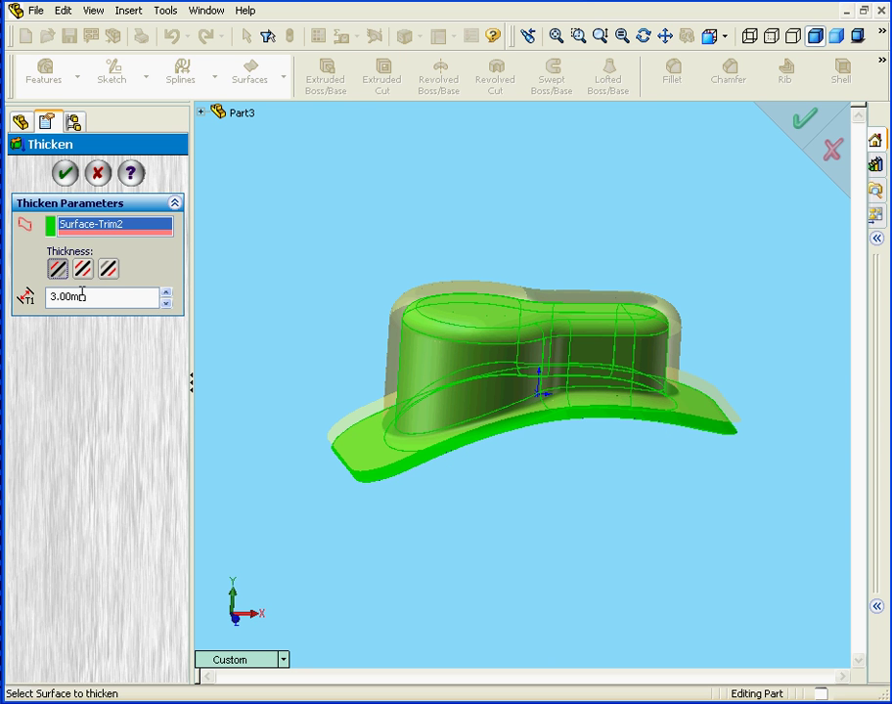
type("1")
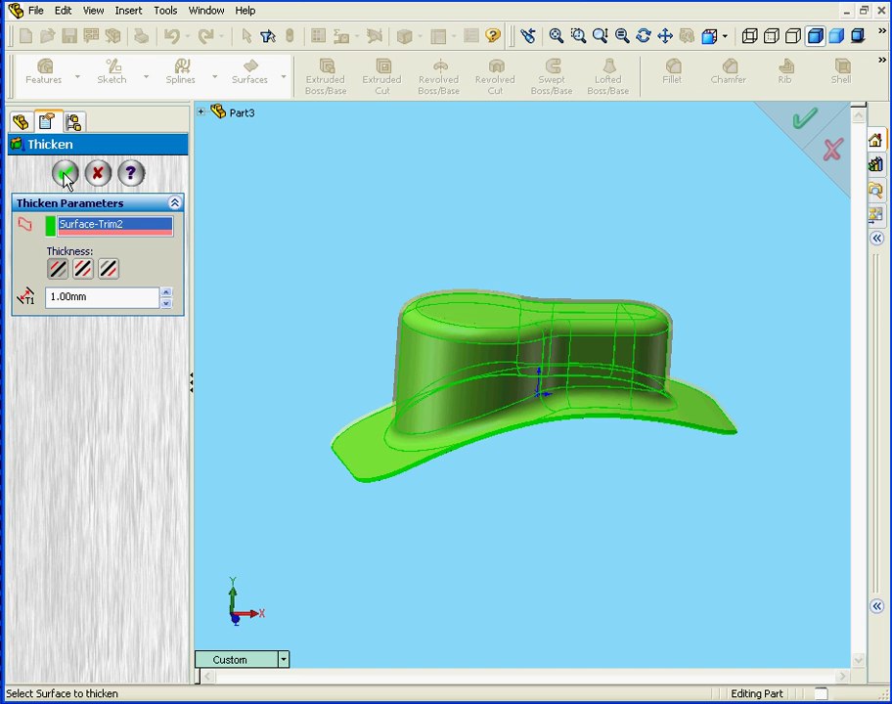
left_click(65, 173)
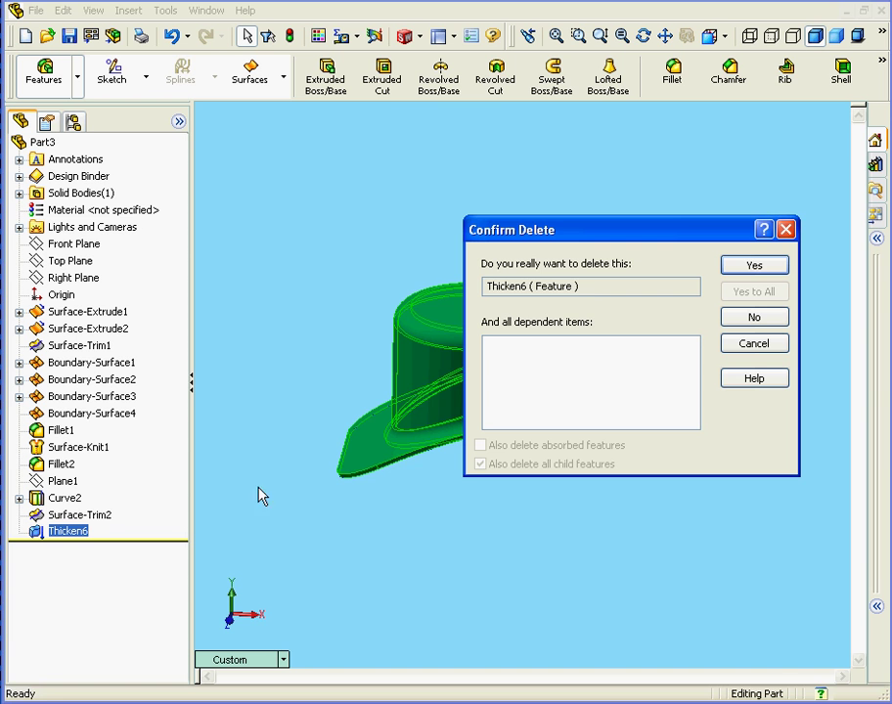
Delete Thicken6, suppress Fillet2, and open Surface-Knit1 for editing.
left_click(753, 264)
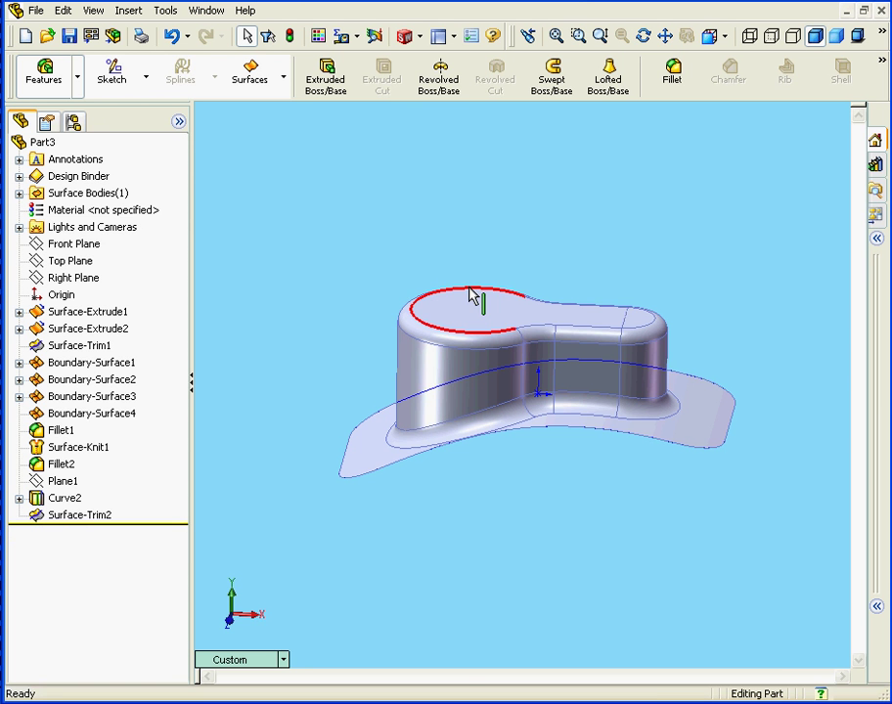
right_click(62, 464)
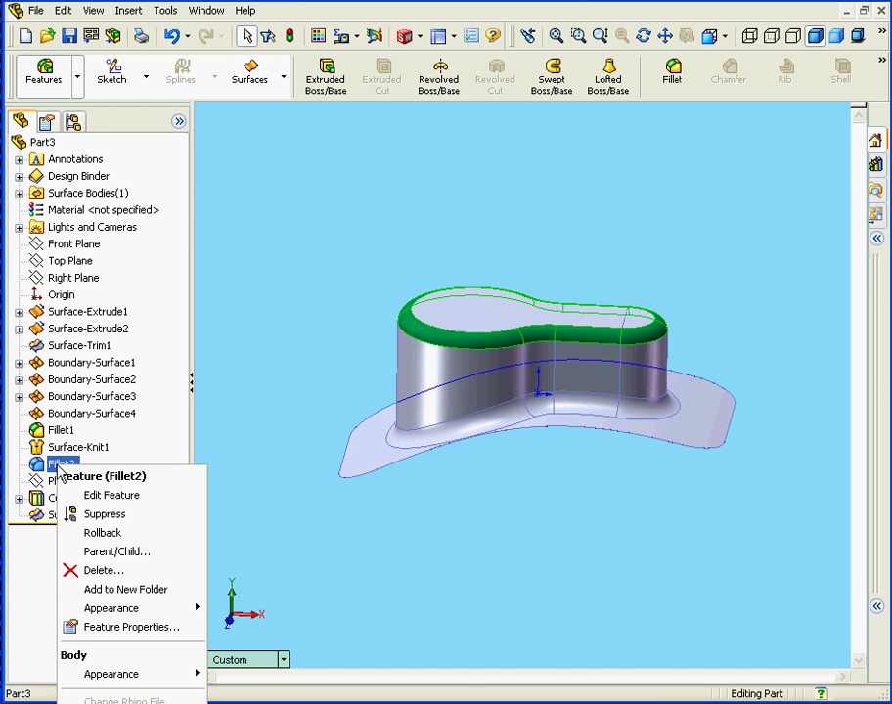
left_click(105, 514)
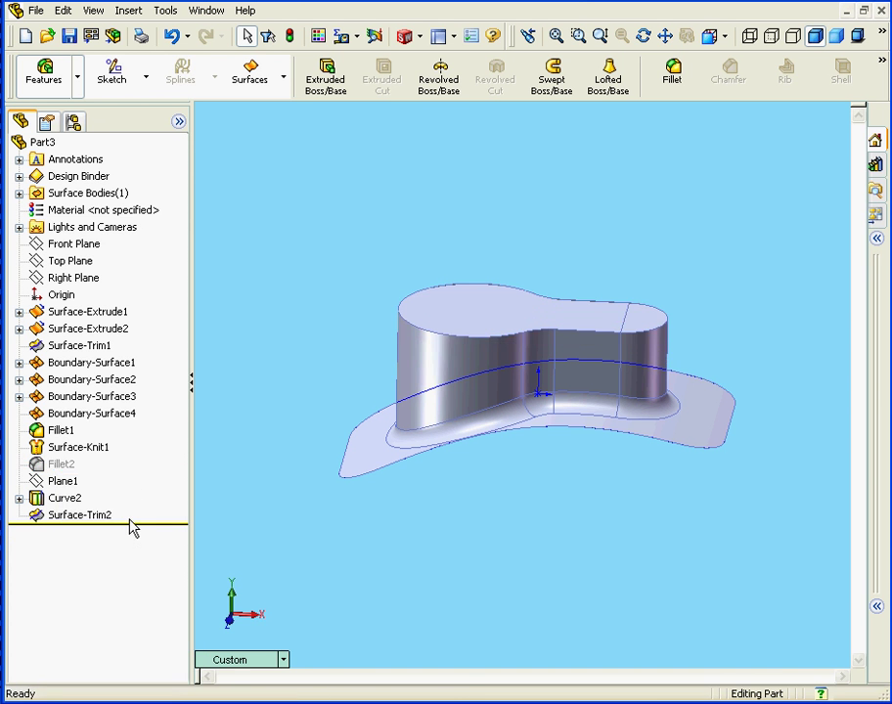
left_click(79, 447)
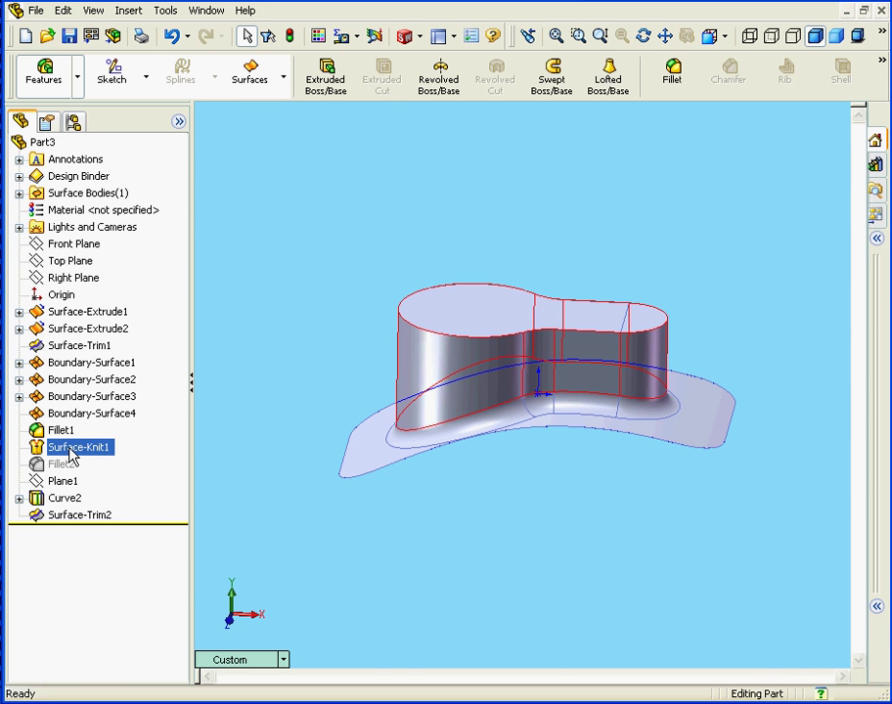
double_click(78, 445)
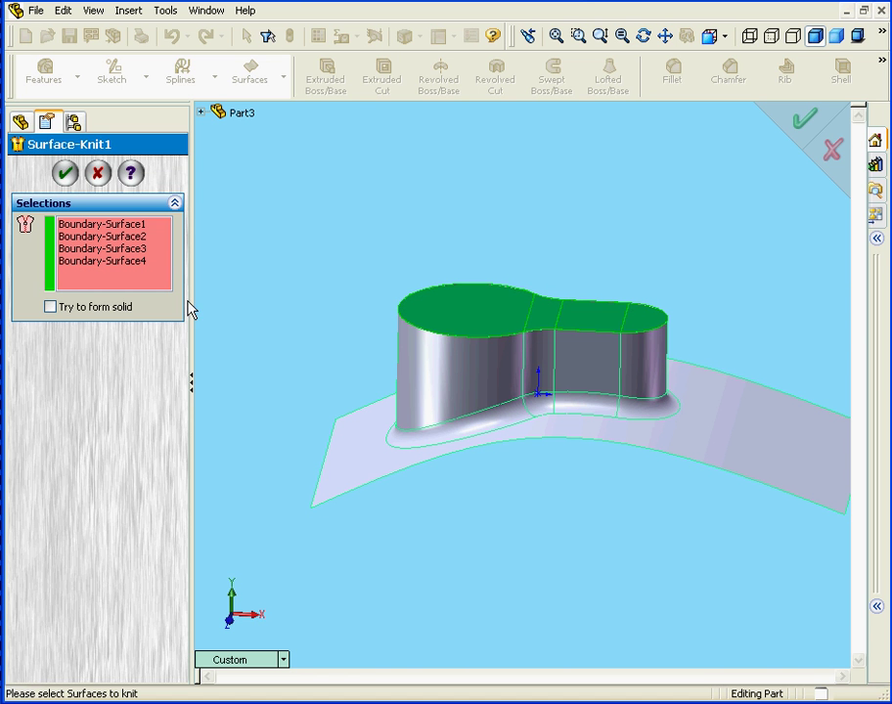
mouse_move(237, 204)
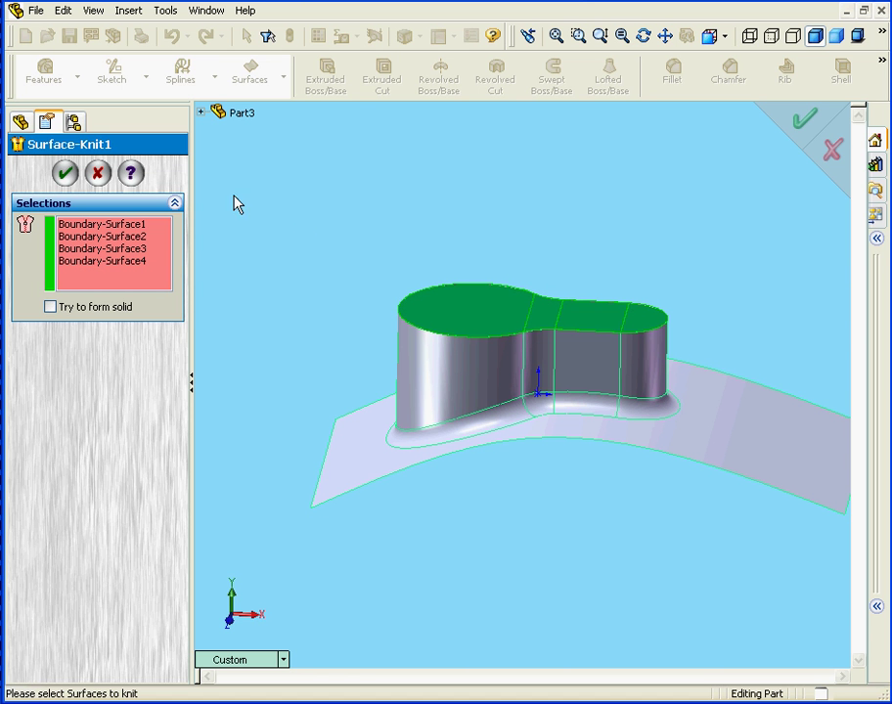
mouse_move(626, 318)
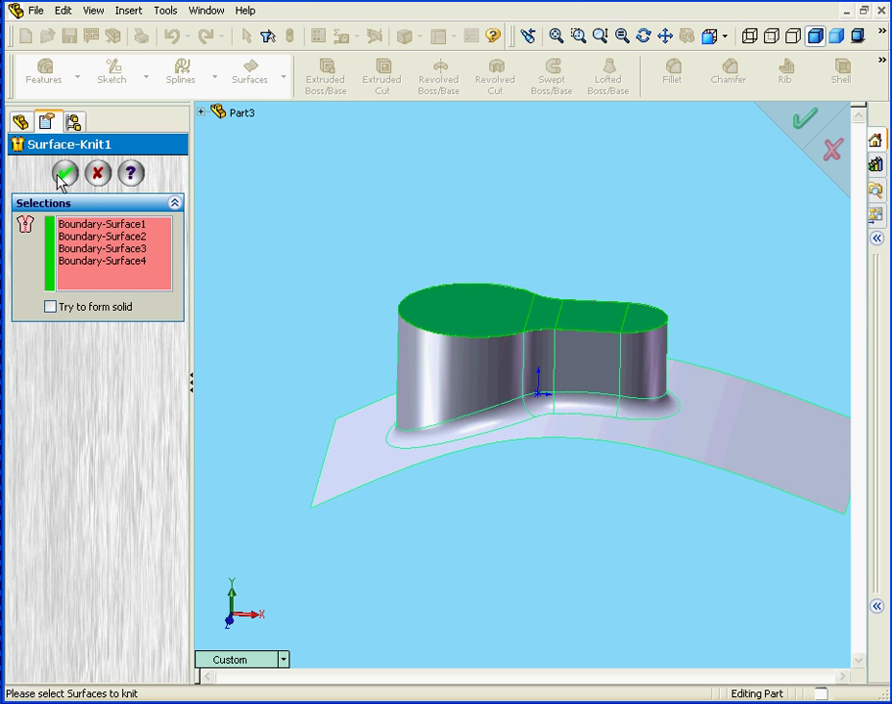
Confirm Surface-Knit1 unchanged with its four boundary surfaces.
left_click(64, 173)
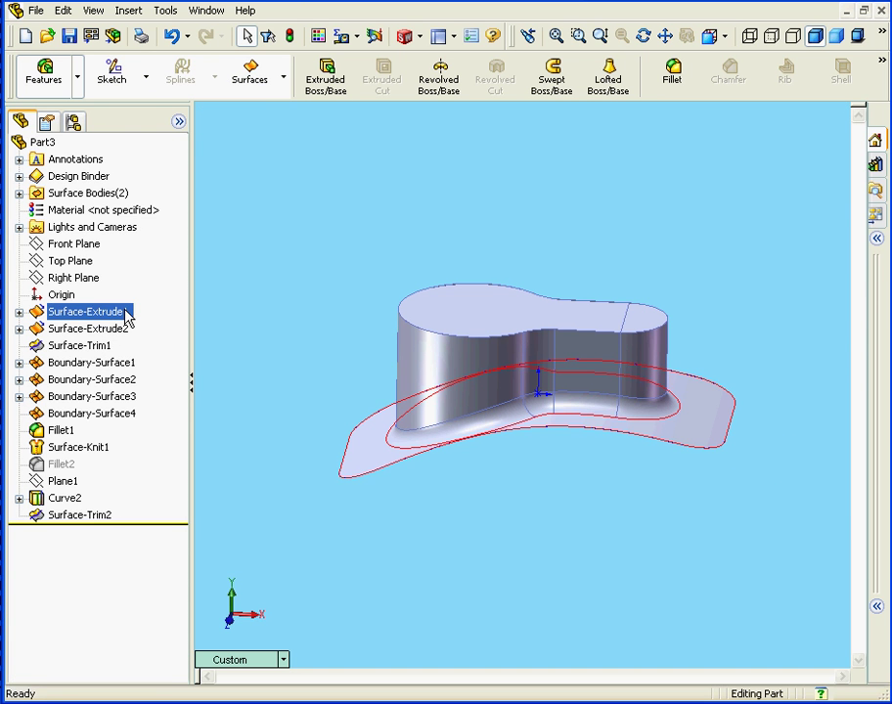
Thicken Surface-Trim2 at 2 mm thickness, creating Thicken7.
left_click(129, 10)
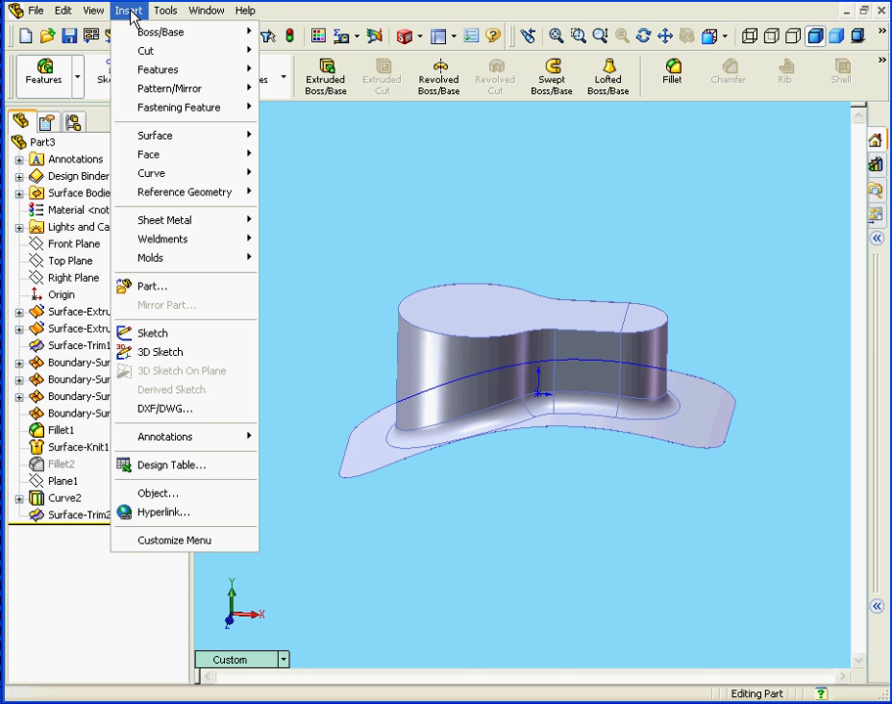
mouse_move(162, 32)
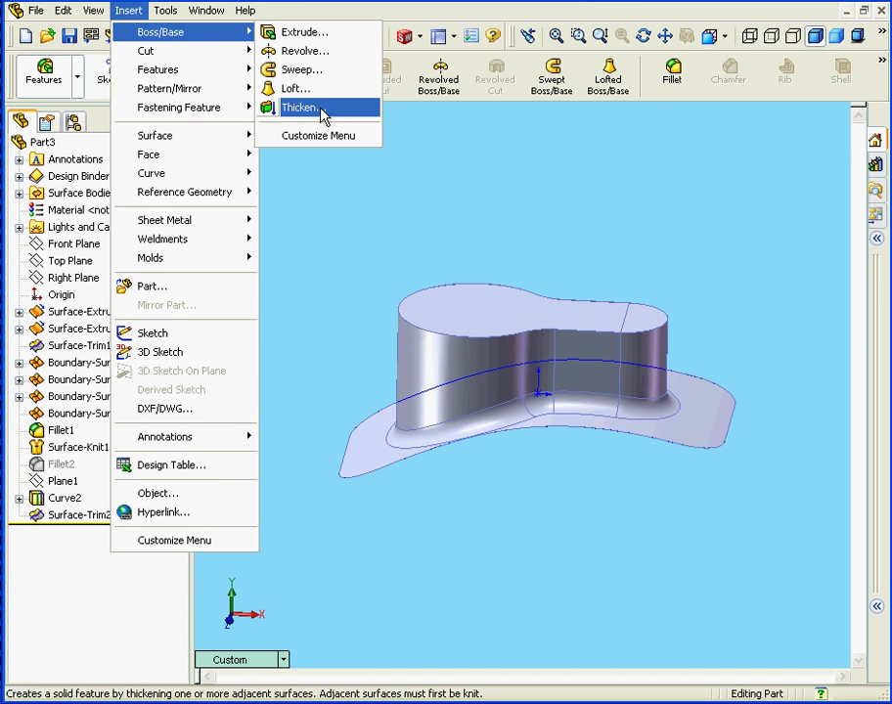
left_click(300, 107)
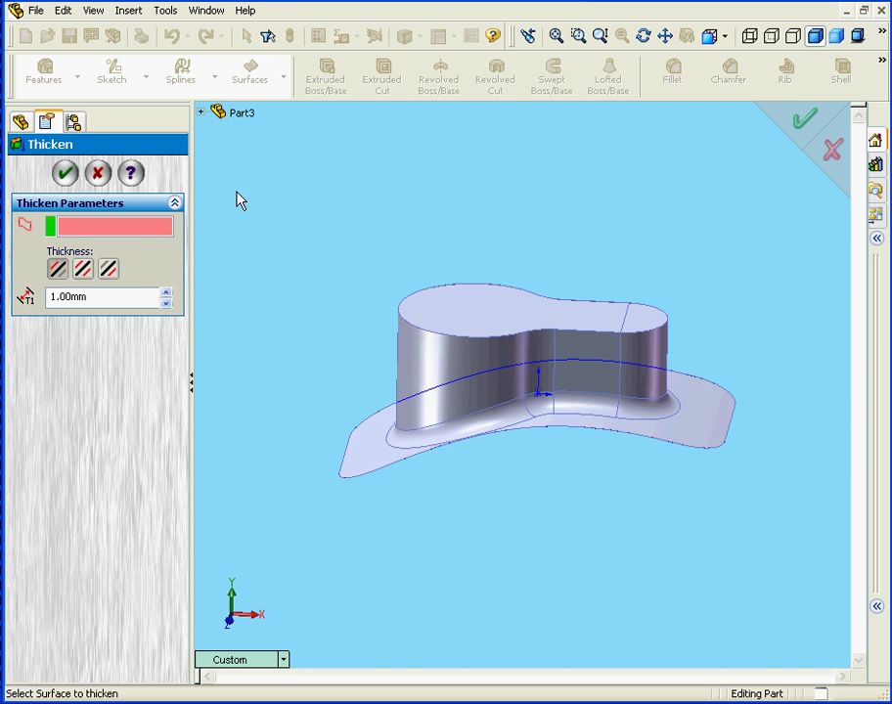
left_click(451, 363)
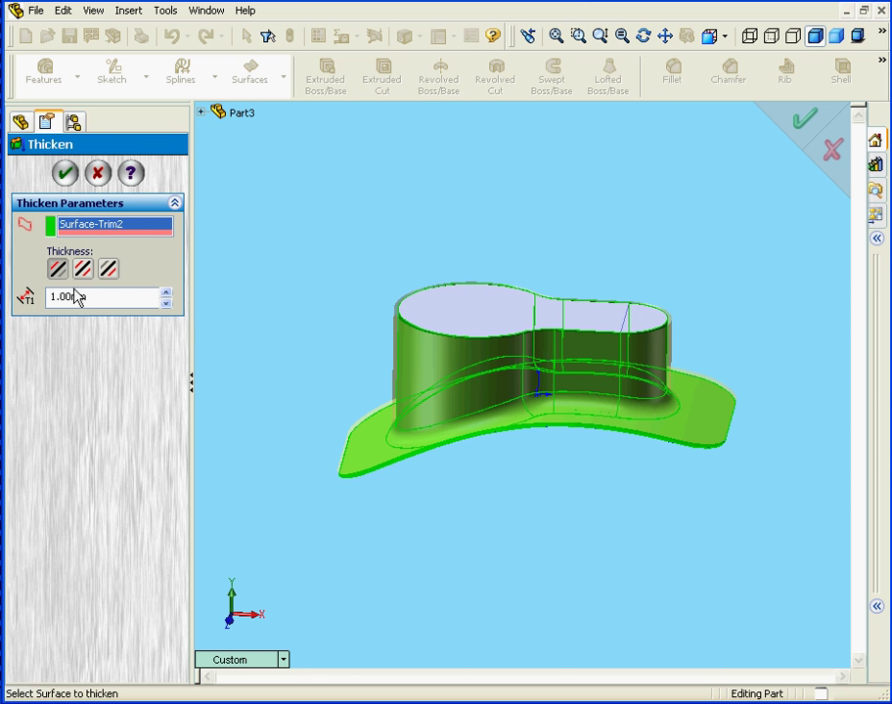
type("2")
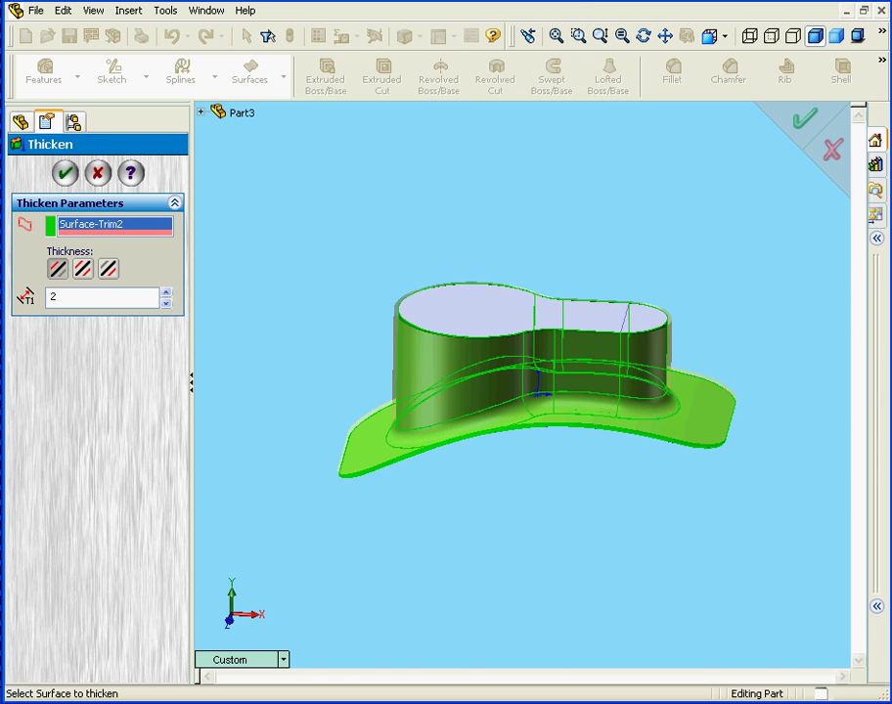
left_click(65, 173)
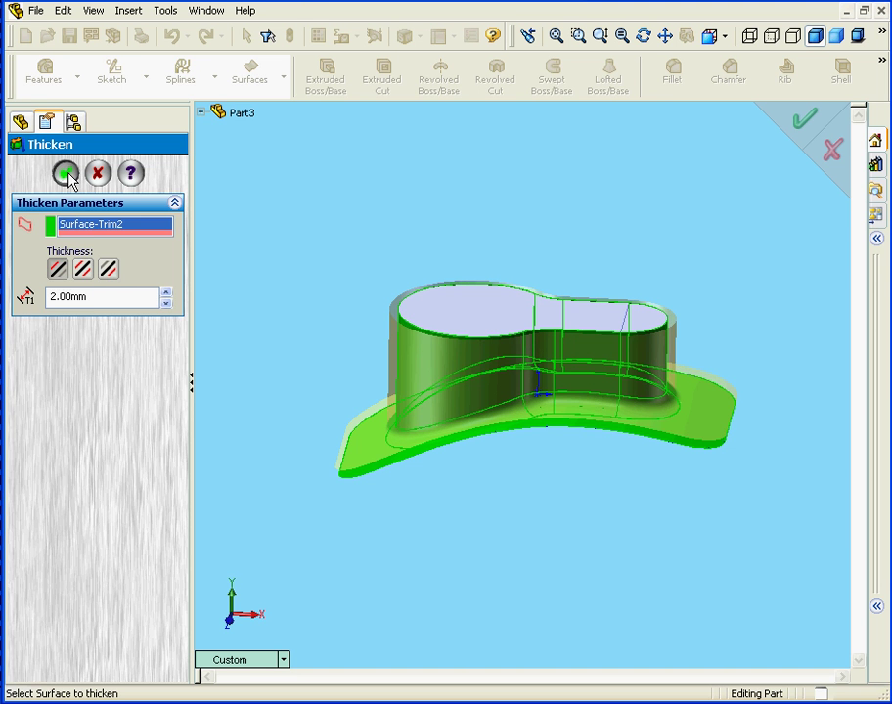
left_click(65, 173)
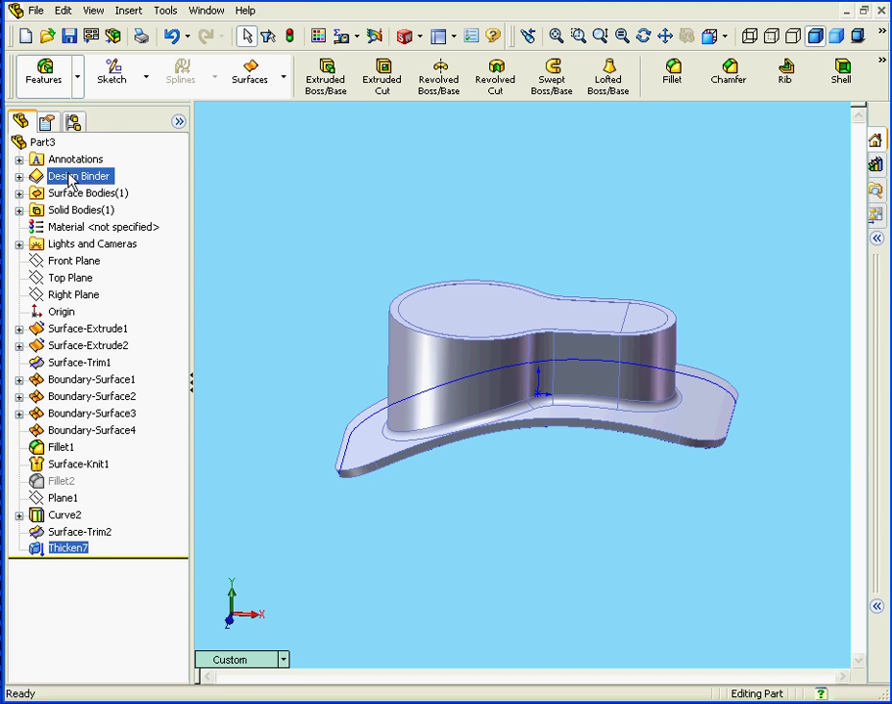
Attempt a 4 mm merged thicken of Surface-Knit1, which fails to thicken.
left_click(128, 10)
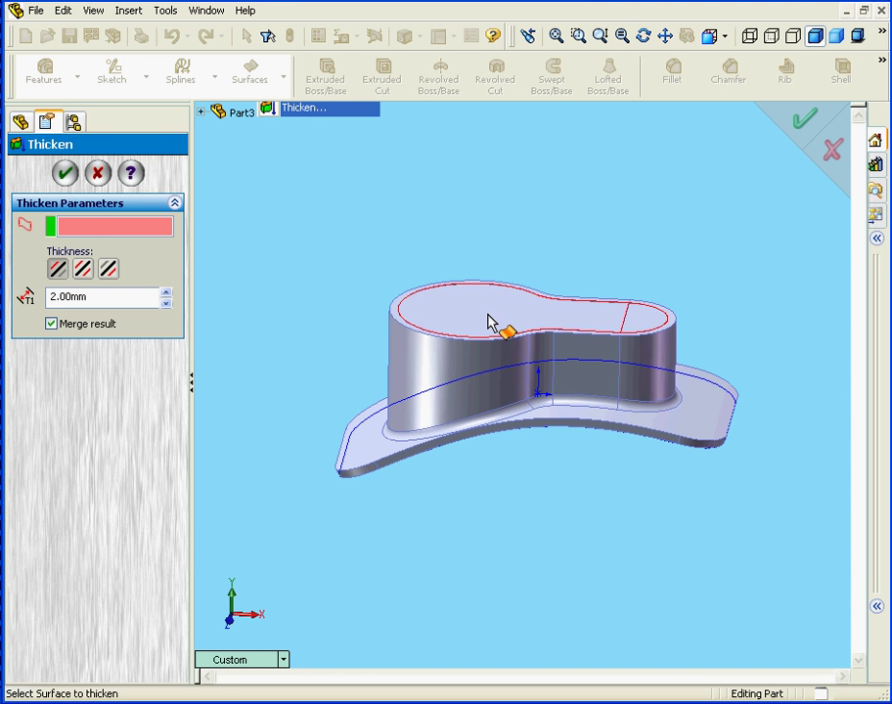
left_click(489, 320)
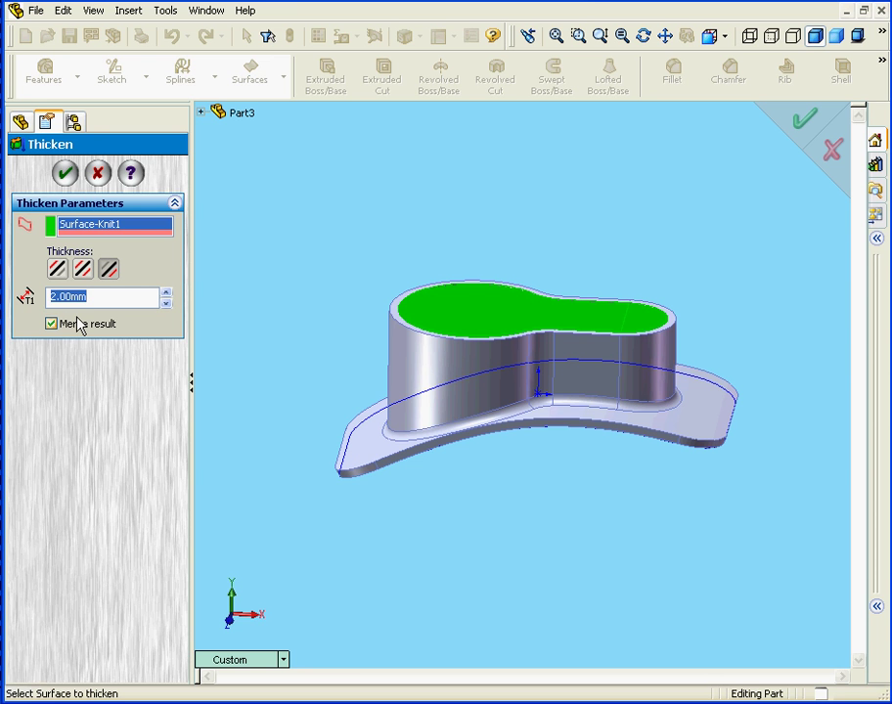
type("4")
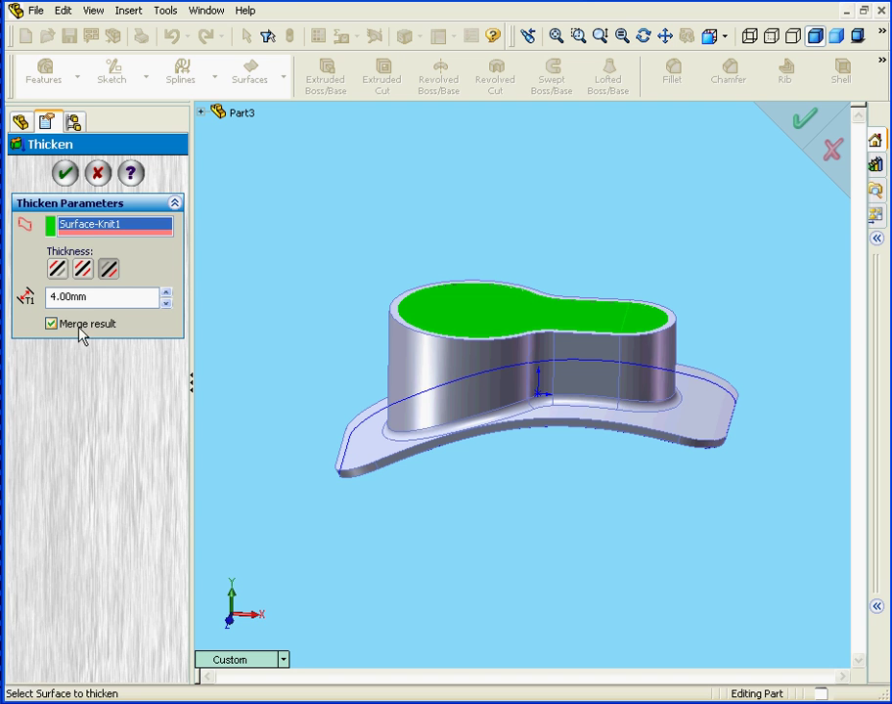
mouse_move(88, 335)
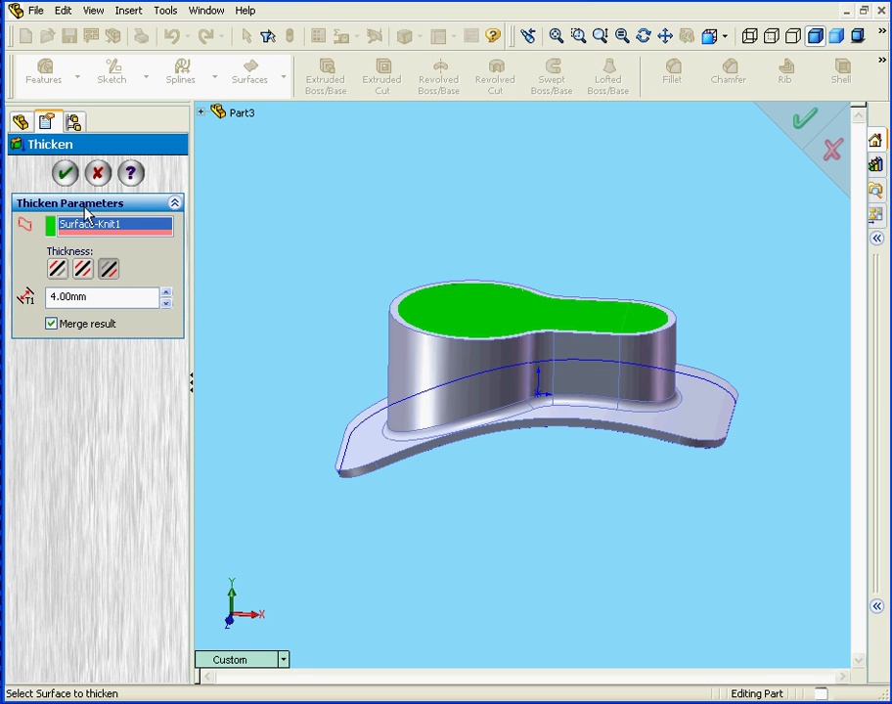
left_click(64, 172)
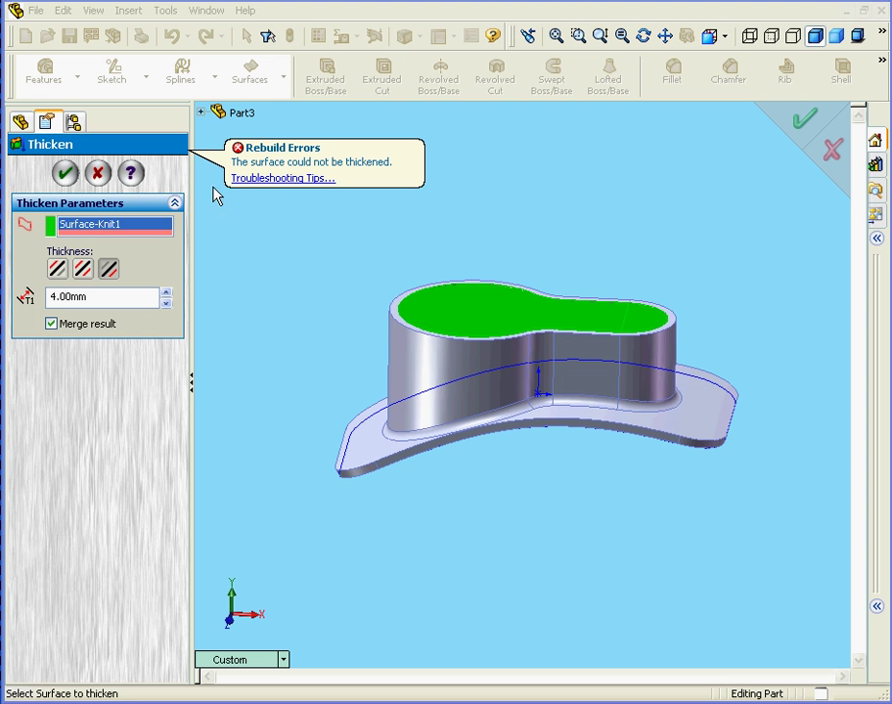
mouse_move(281, 181)
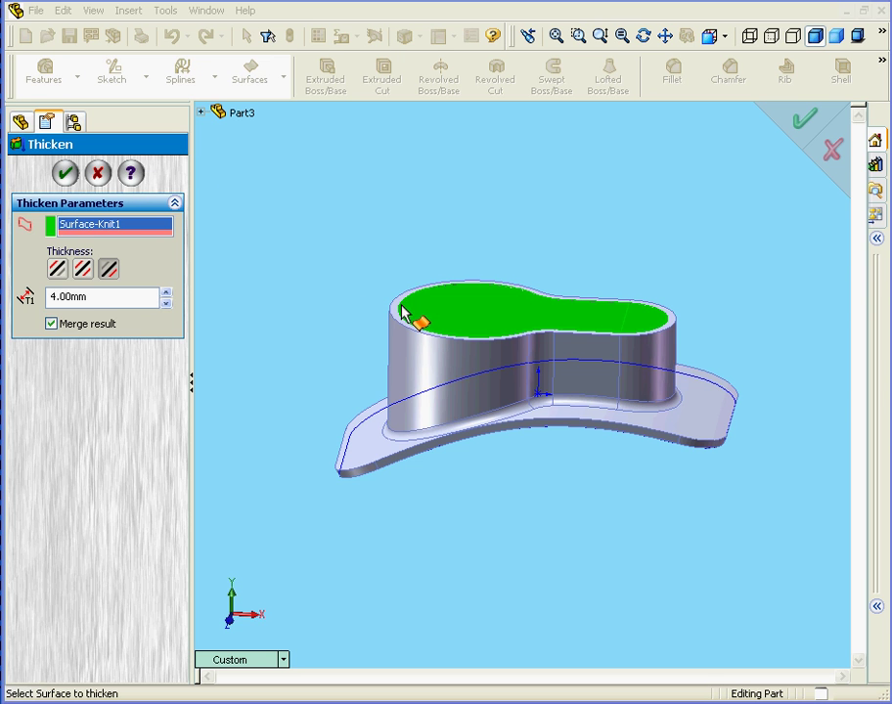
mouse_move(416, 300)
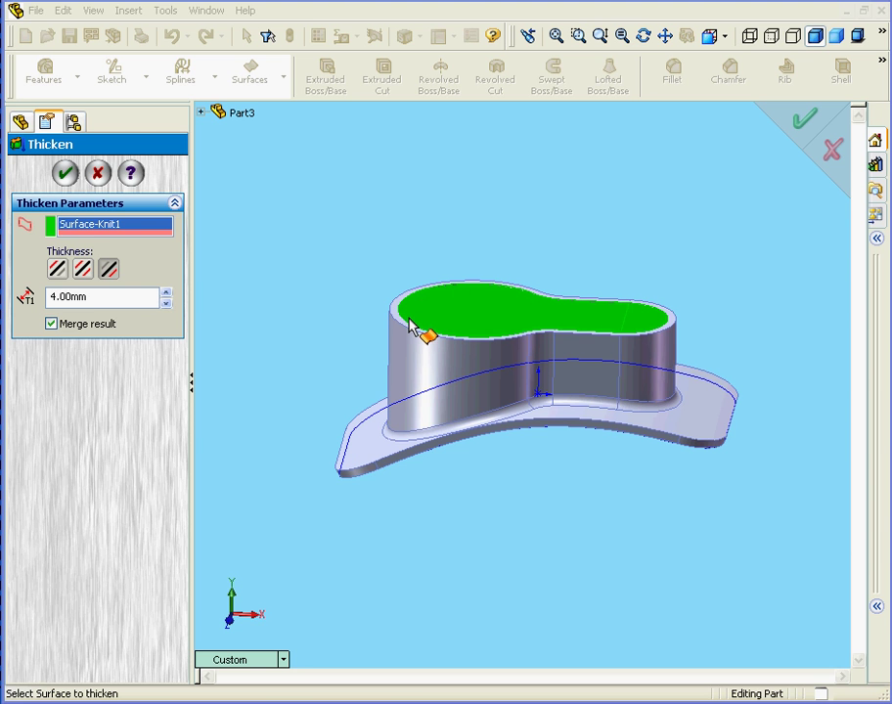
mouse_move(415, 357)
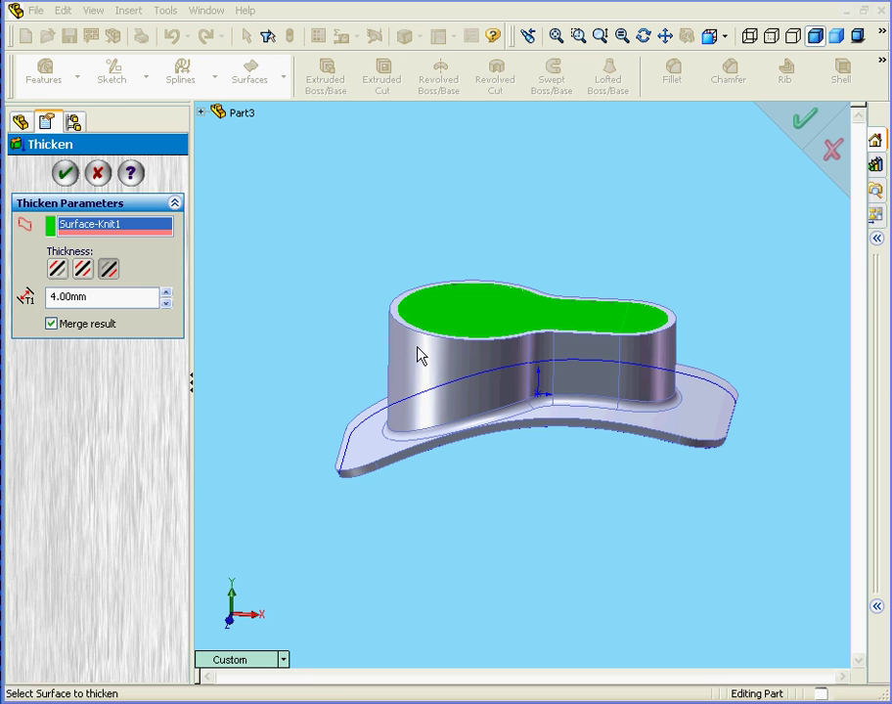
mouse_move(410, 370)
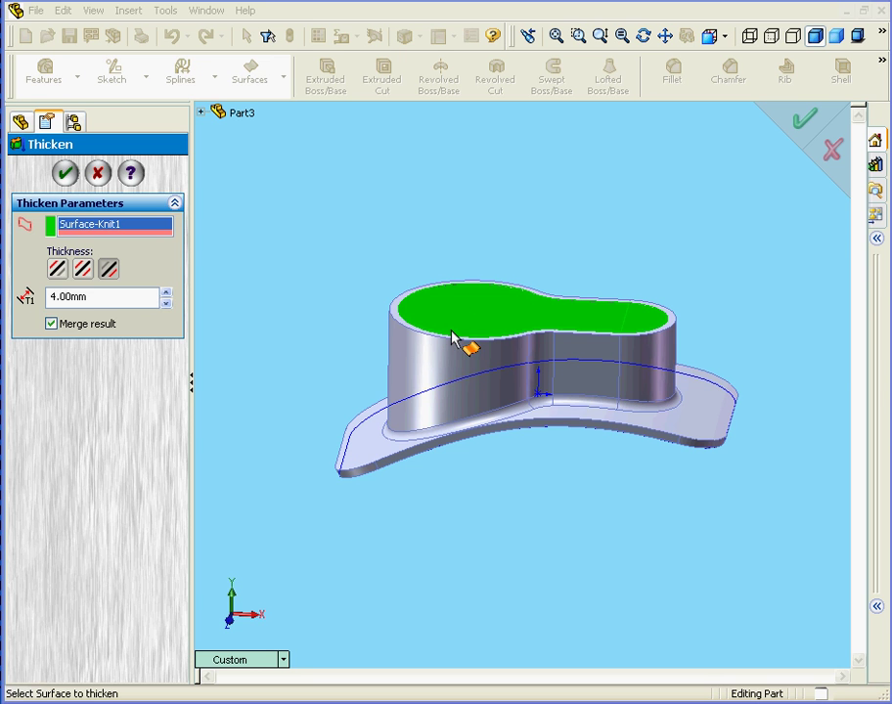
mouse_move(439, 352)
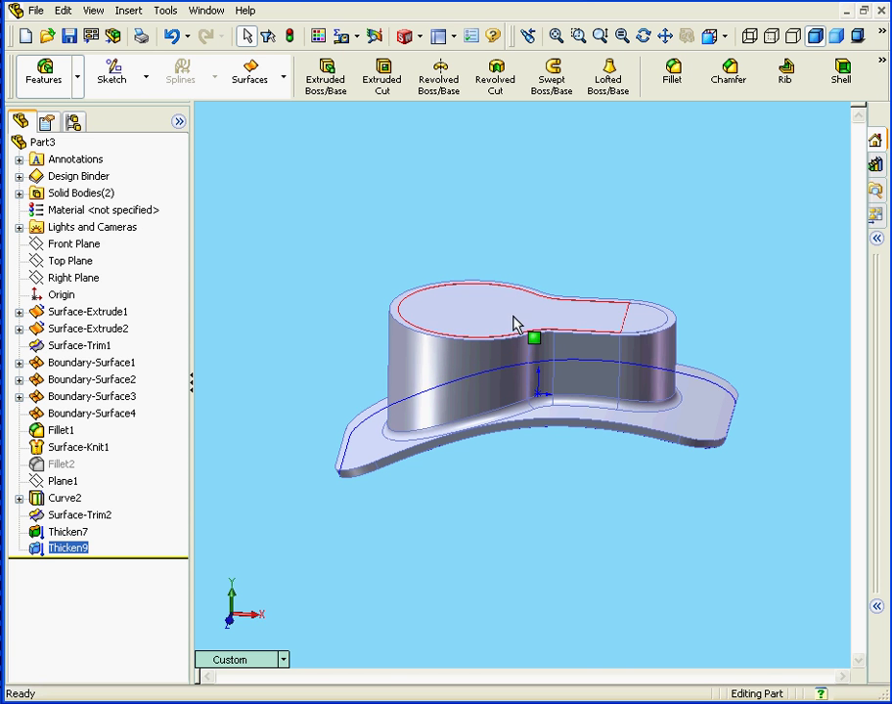
Select Thicken7 and Thicken9, then delete Thicken9 and confirm.
left_click(65, 497)
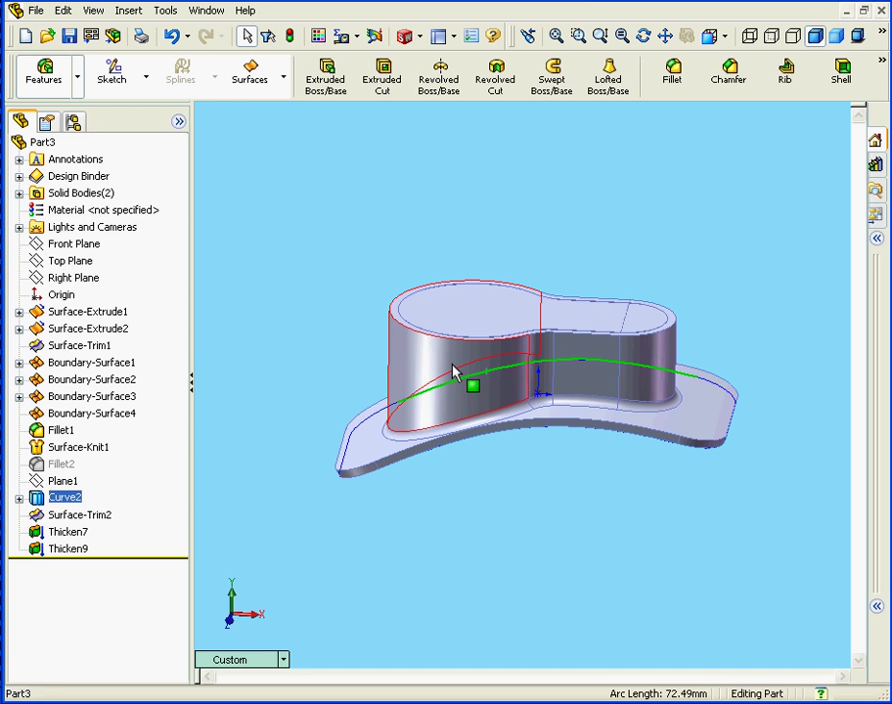
left_click(68, 531)
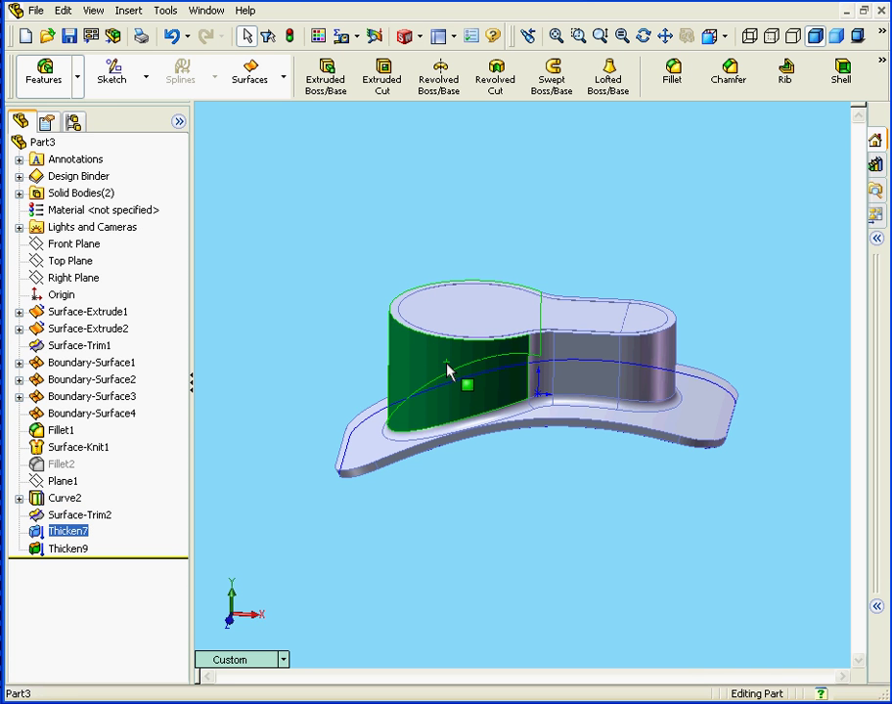
left_click(68, 547)
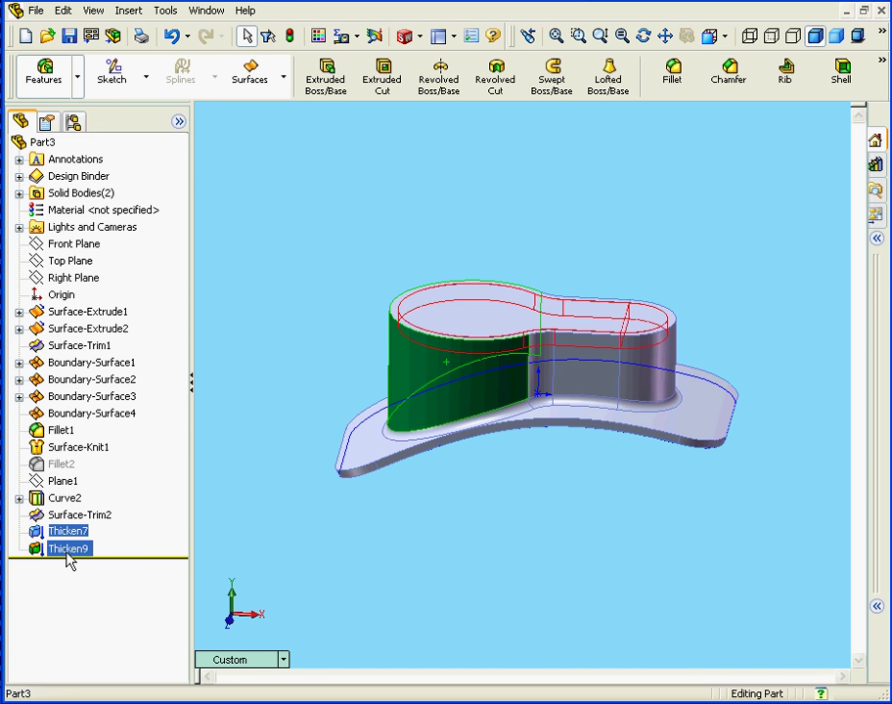
right_click(68, 548)
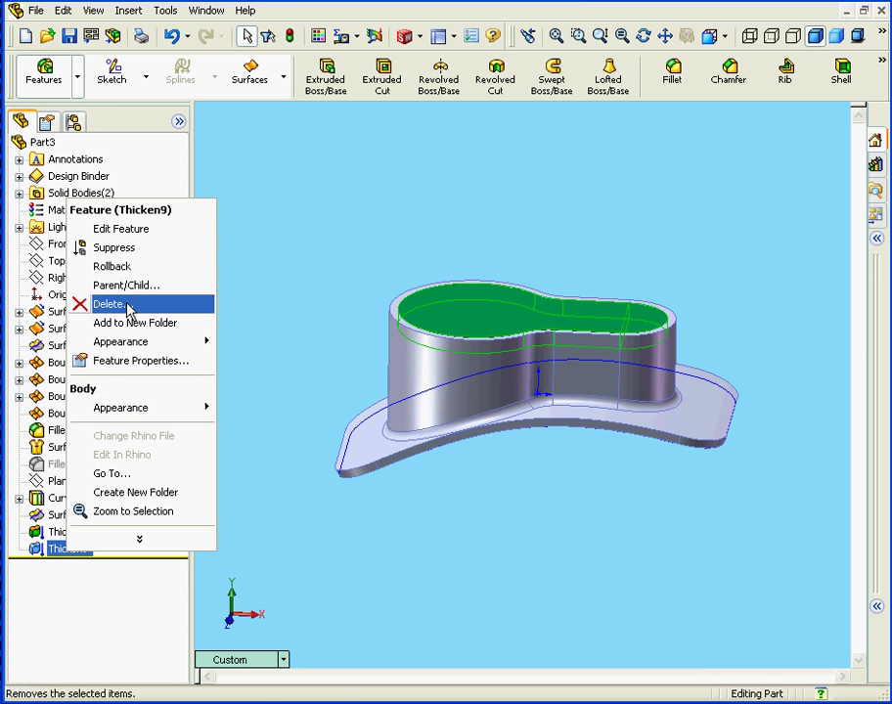
left_click(109, 304)
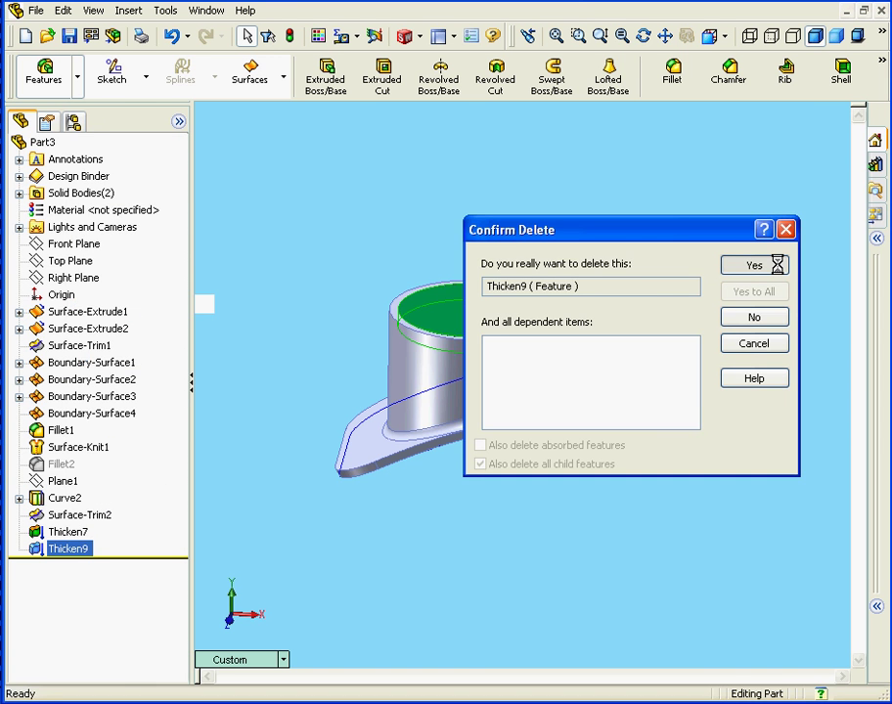
left_click(752, 265)
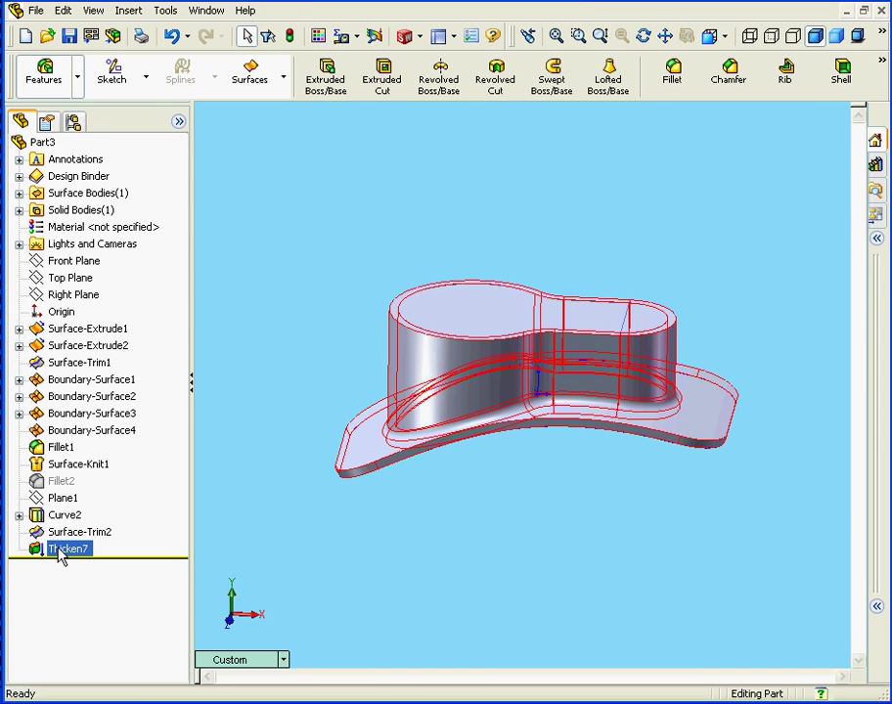
Edit Thicken7 and flip its 2 mm thickness to the other side.
right_click(68, 549)
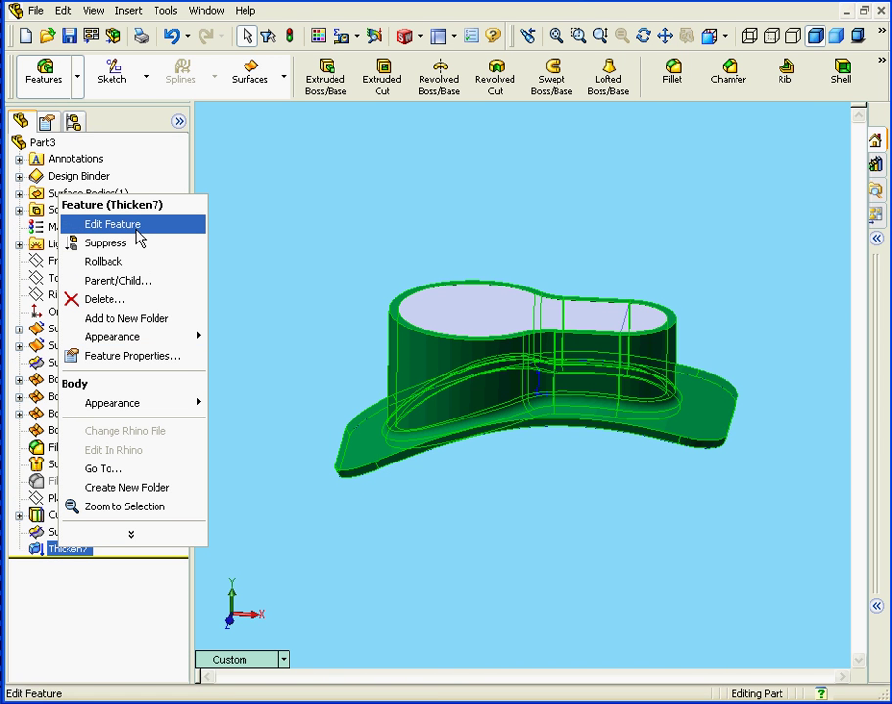
left_click(112, 224)
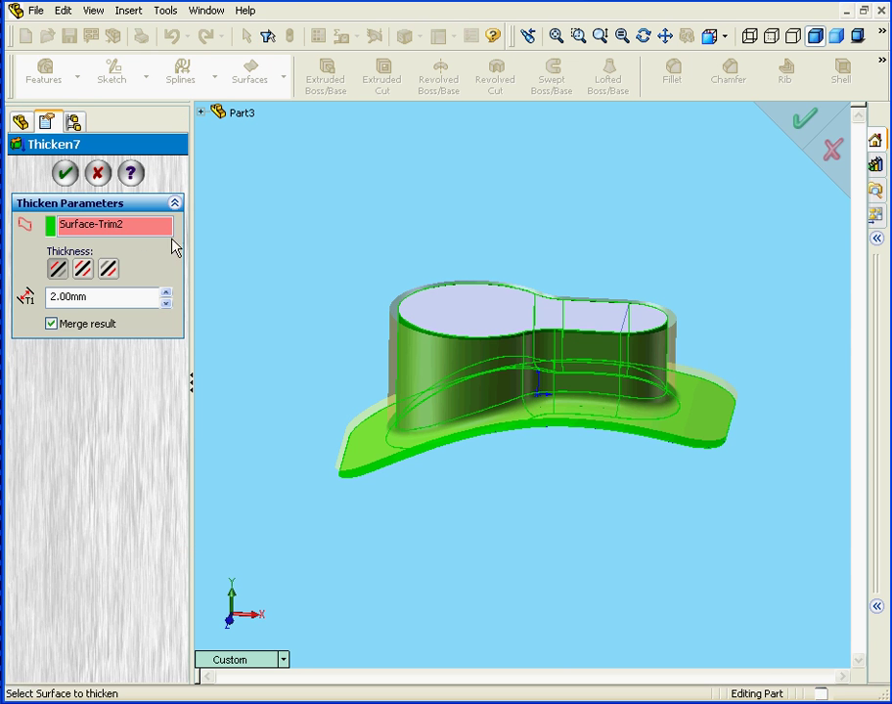
mouse_move(135, 271)
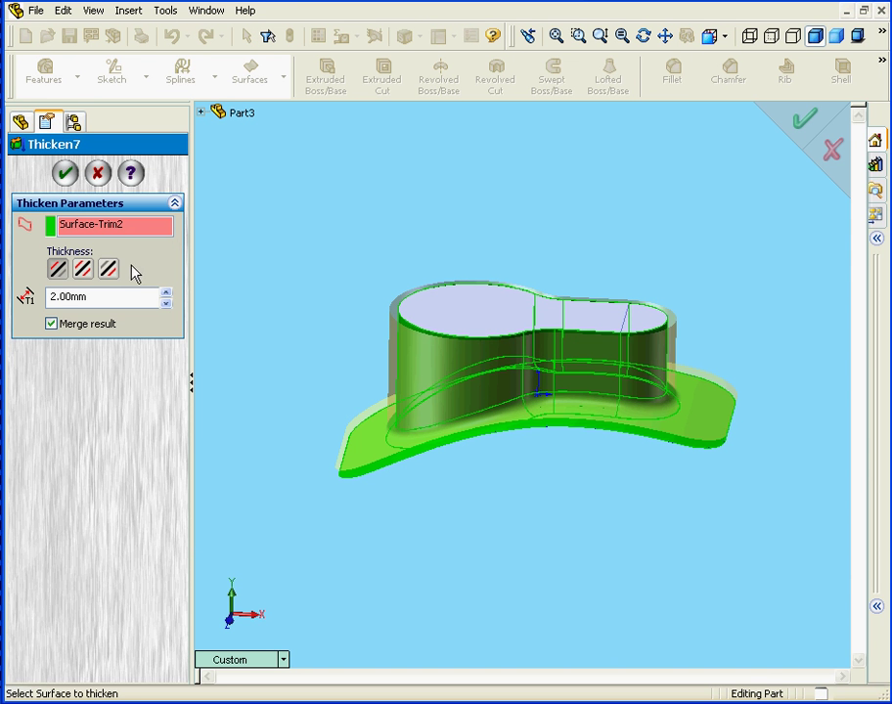
left_click(108, 269)
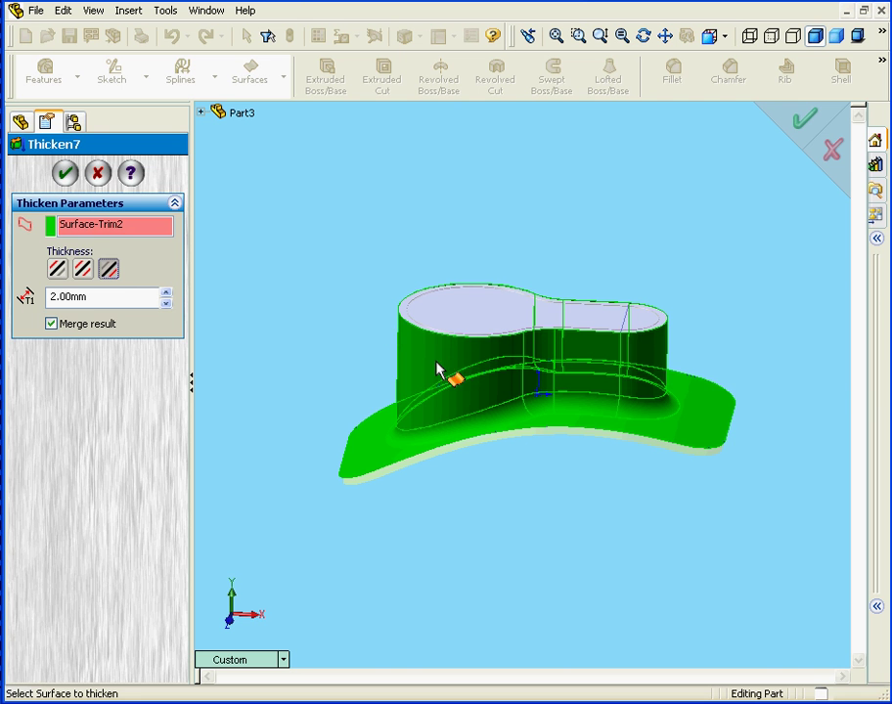
mouse_move(90, 206)
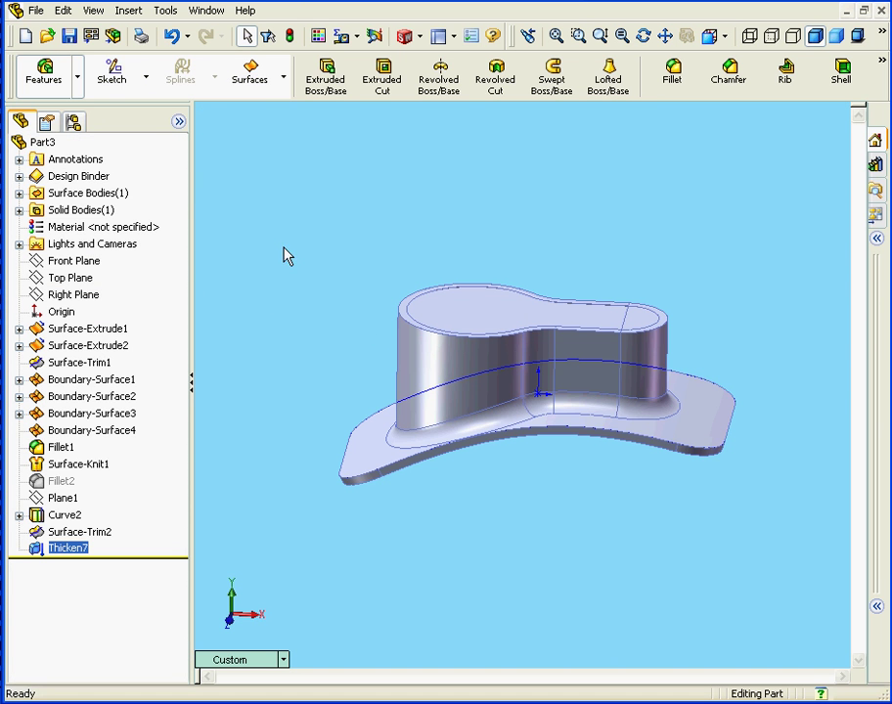
Thicken Surface-Knit1 inward by 2 mm and merge it, creating Thicken10.
left_click(128, 10)
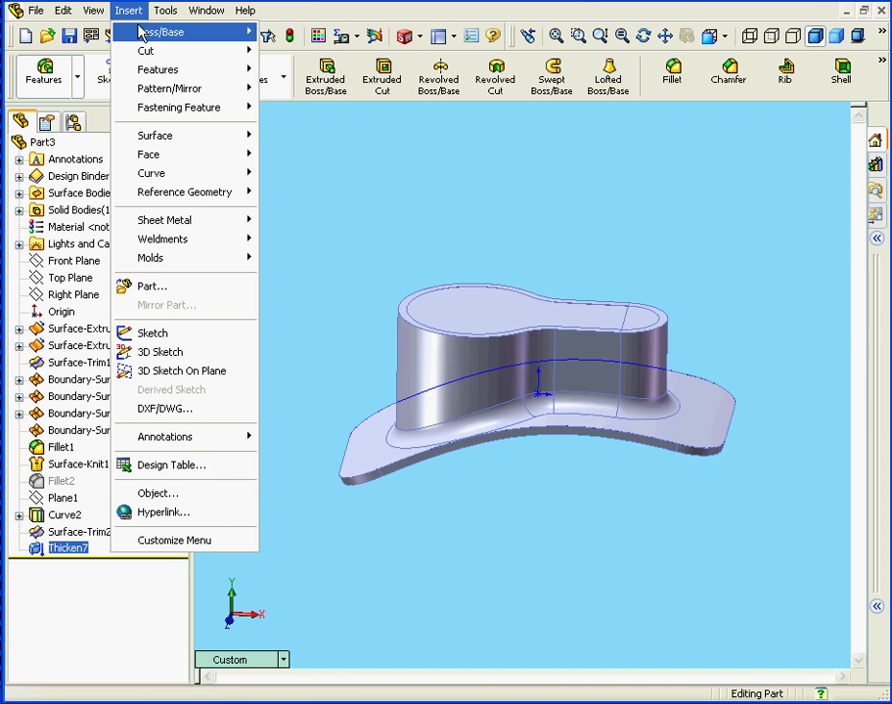
mouse_move(161, 32)
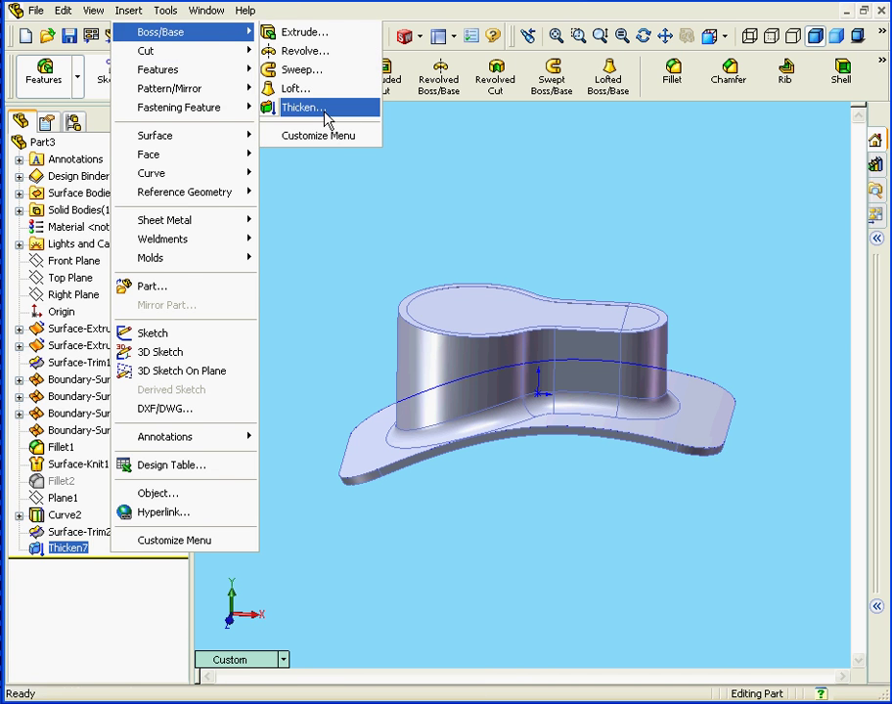
left_click(301, 107)
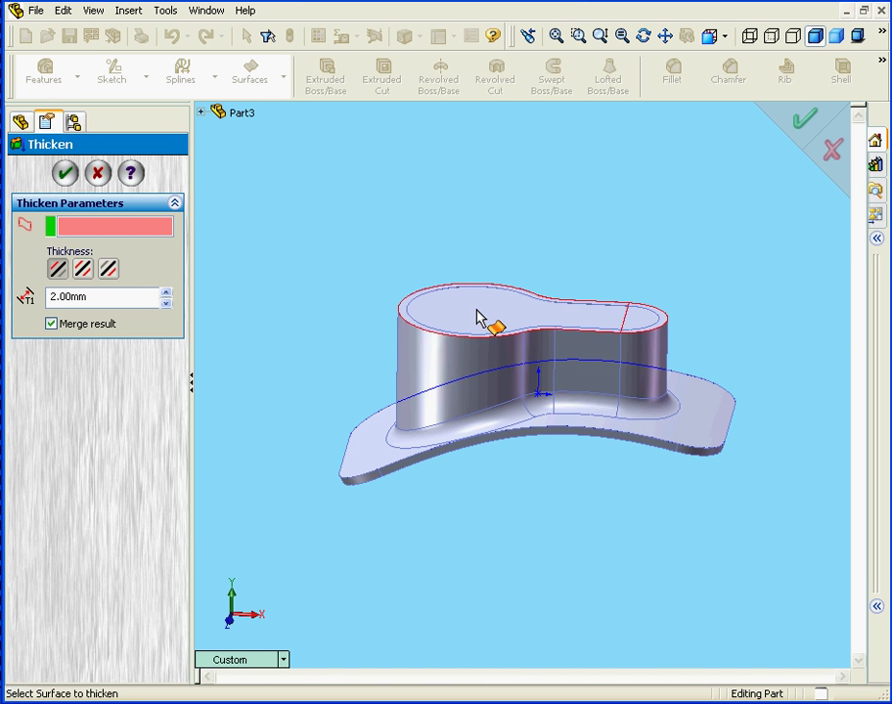
left_click(479, 308)
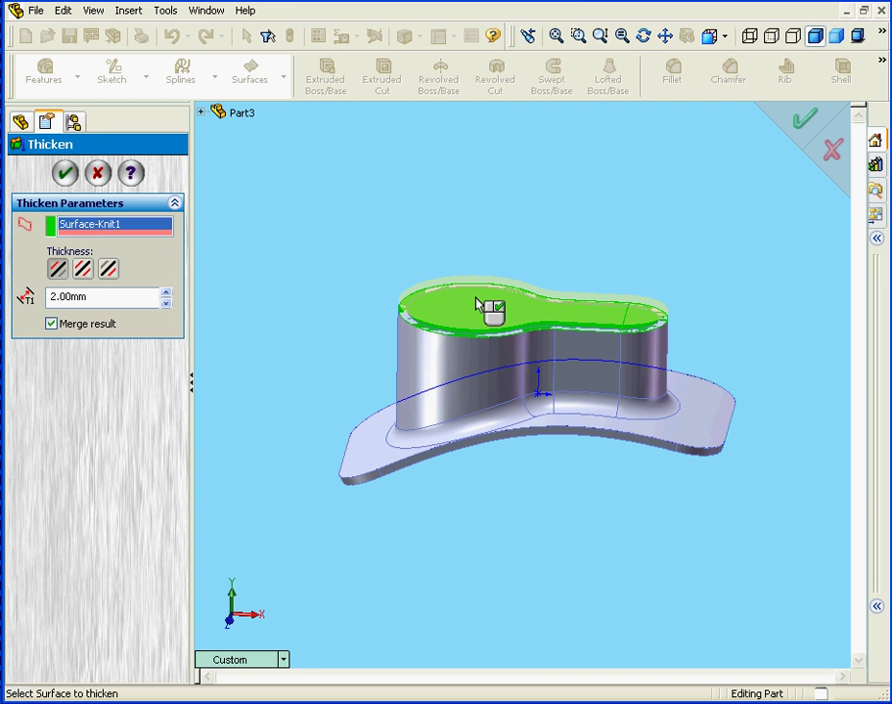
mouse_move(475, 313)
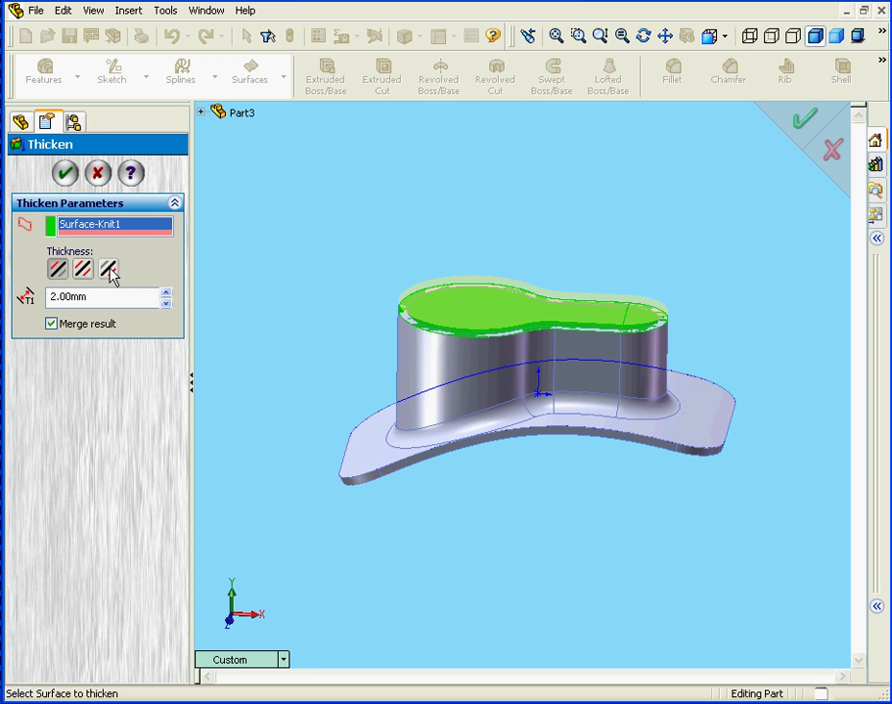
left_click(107, 269)
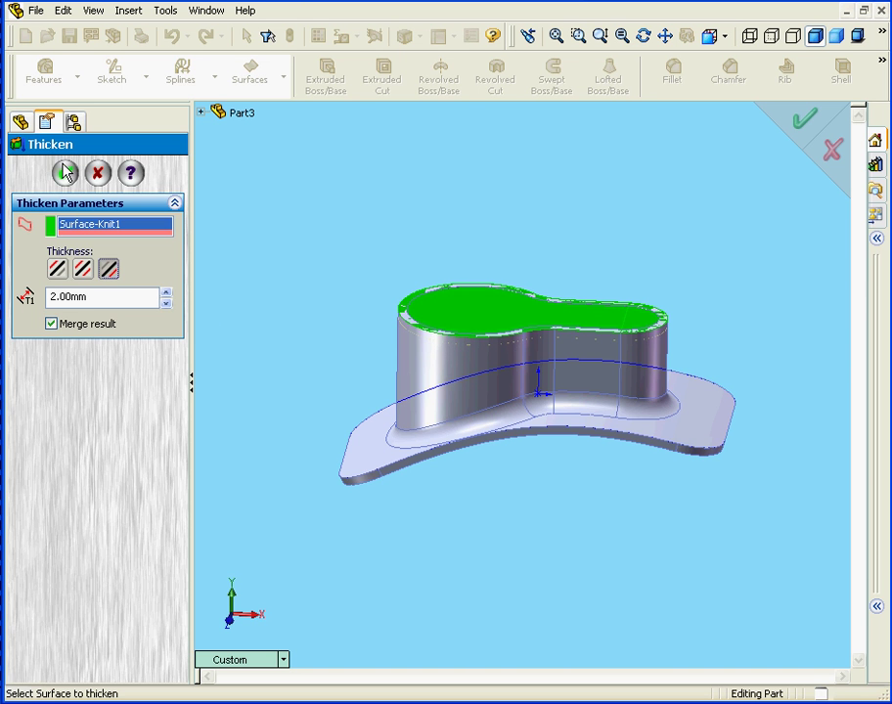
left_click(66, 172)
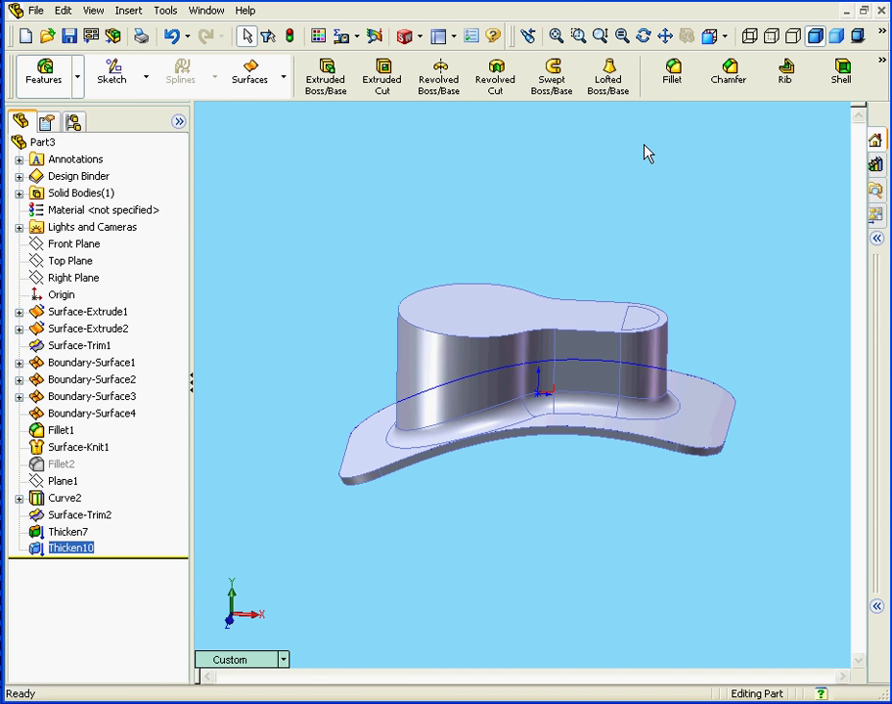
Add Fillet7 with a 4 mm radius on the crown's inner top edge.
left_click(672, 74)
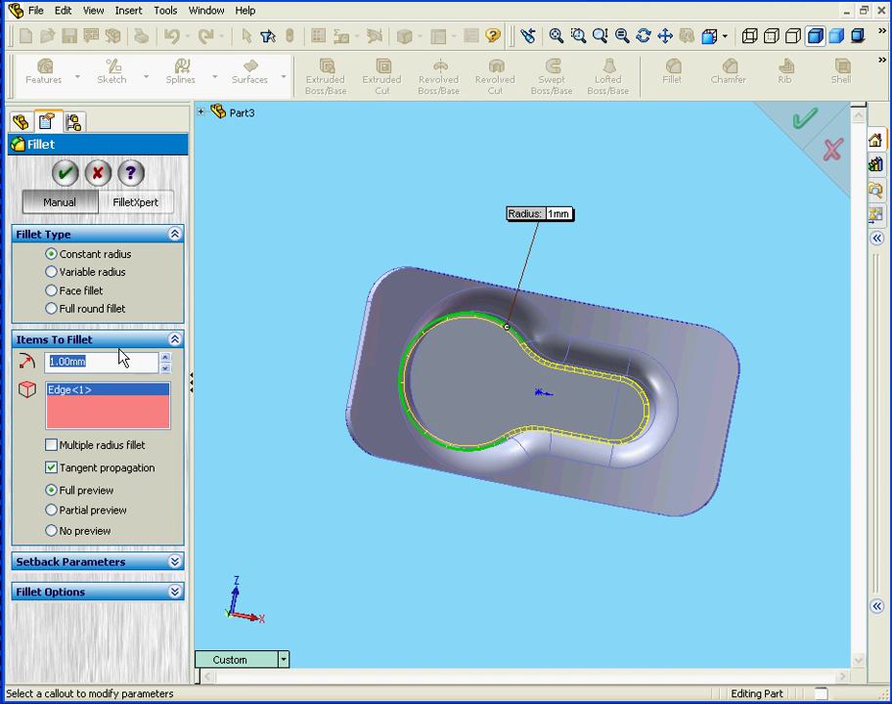
type("4")
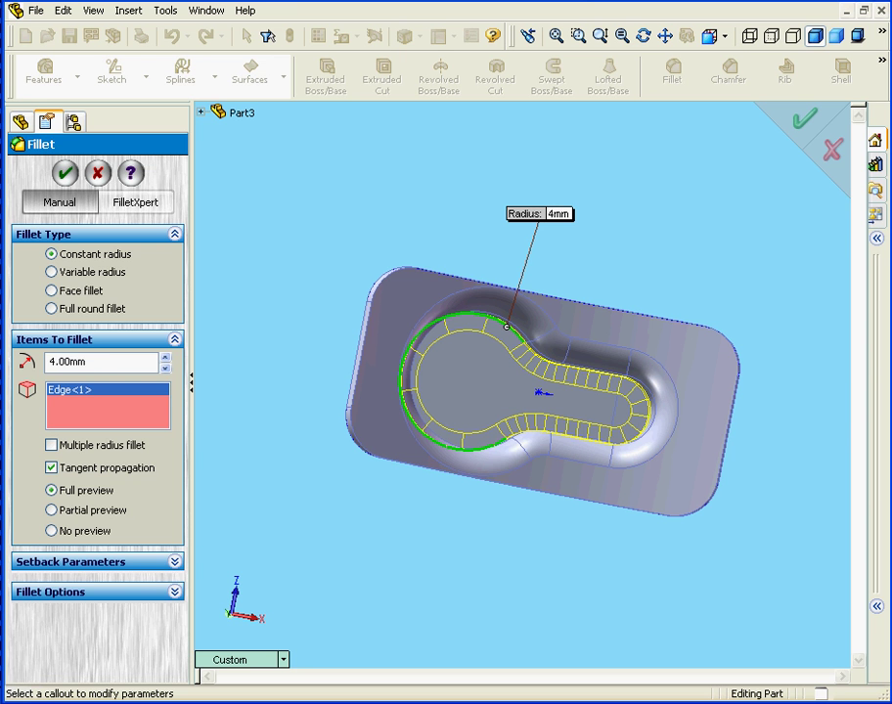
left_click(64, 172)
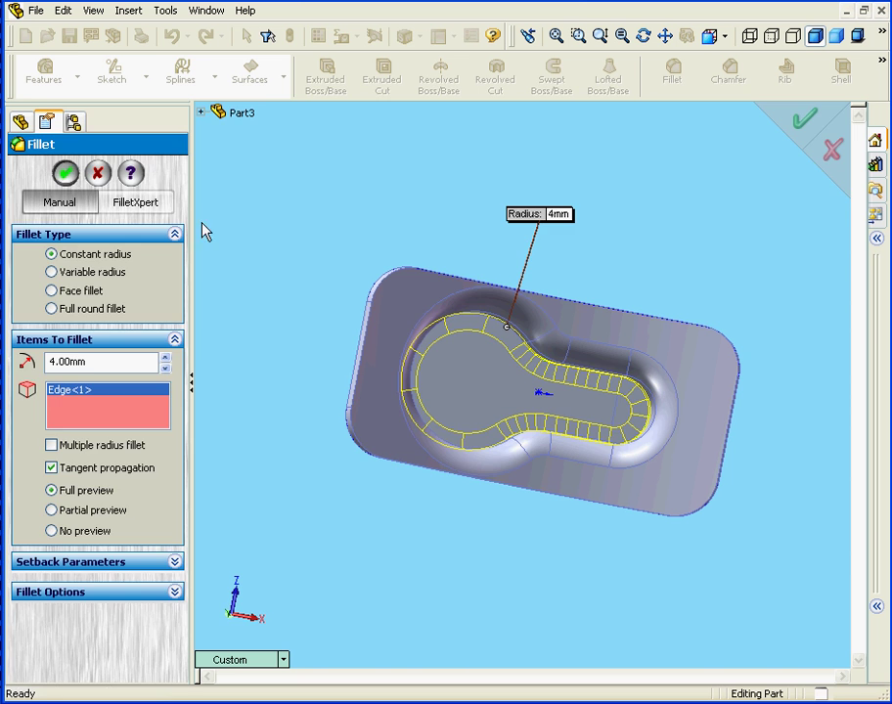
left_click(65, 173)
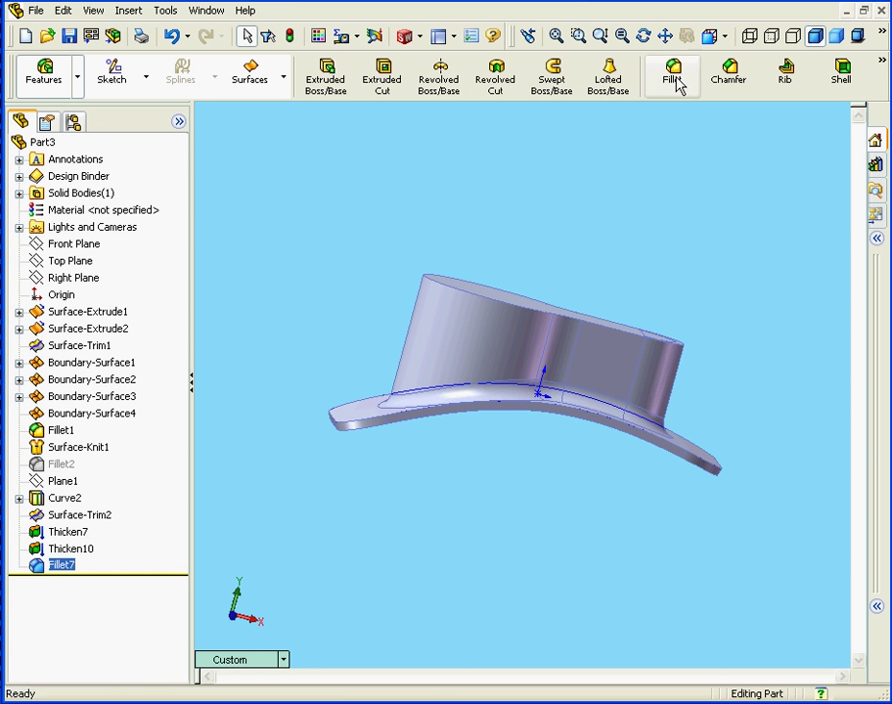
Fillet the crown's outer top edge at 4 mm, creating Fillet8.
left_click(672, 75)
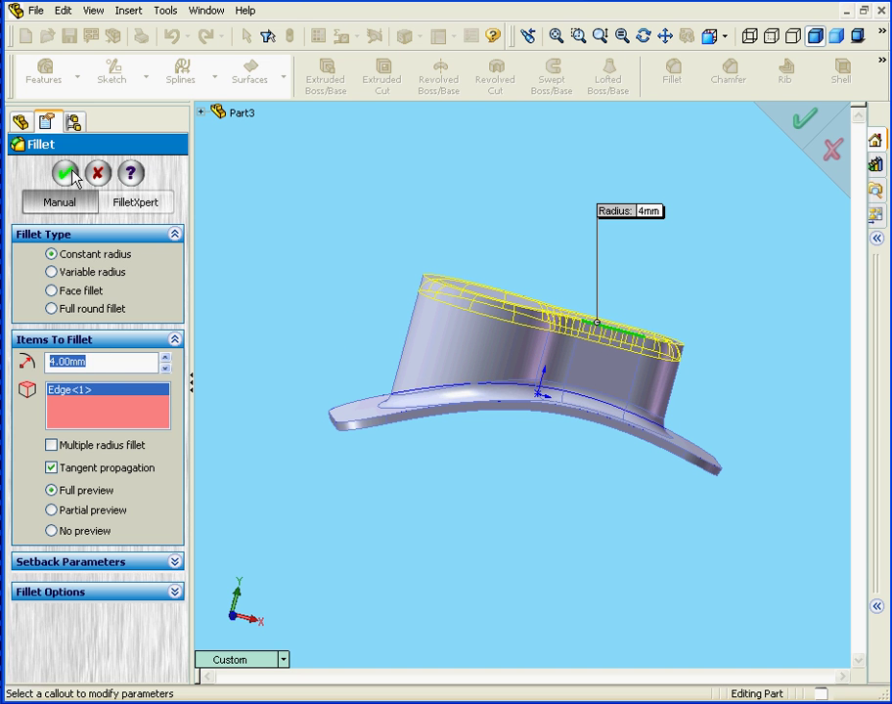
left_click(72, 173)
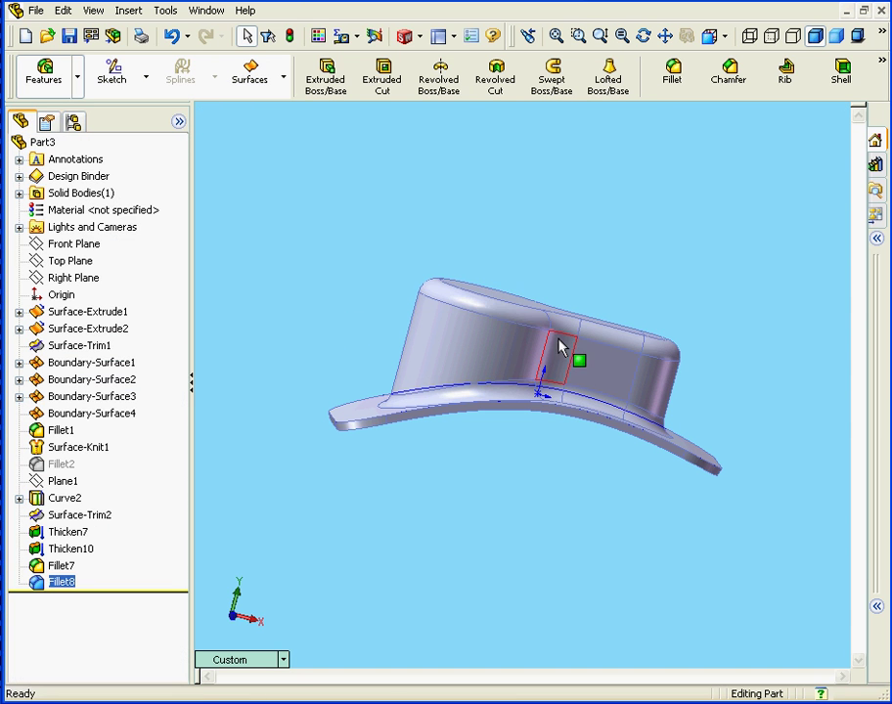